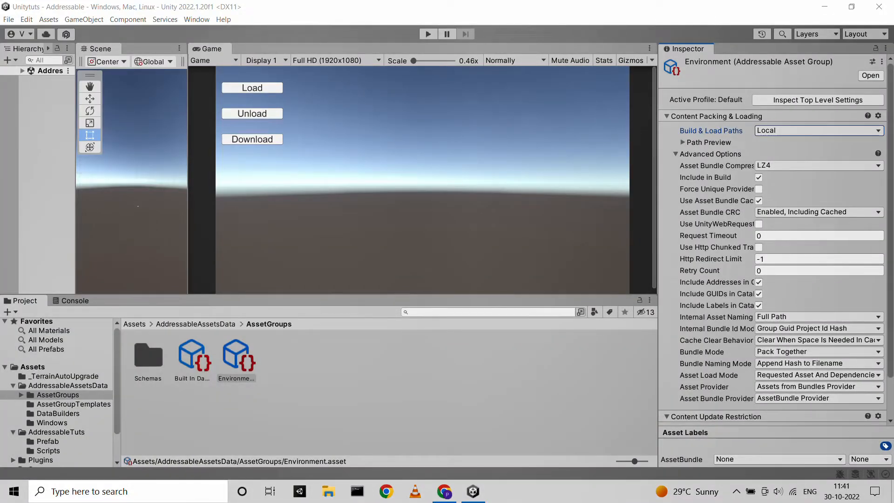
# Step: Select the Environment addressable group and bring up the Window menu for Asset Management
pyautogui.click(235, 351)
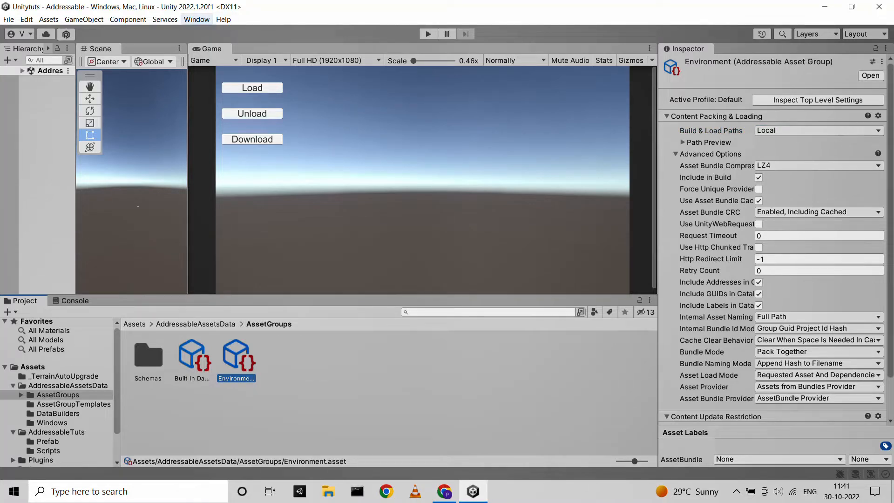
pyautogui.click(196, 19)
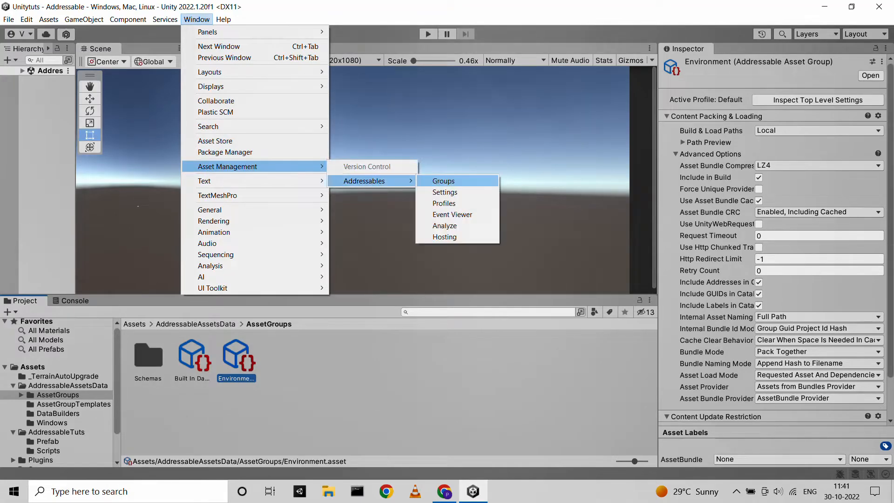
# Step: Switch the Environment group's Build & Load Paths to Remote and expand the ServerData/StandaloneWindows path preview
pyautogui.click(443, 181)
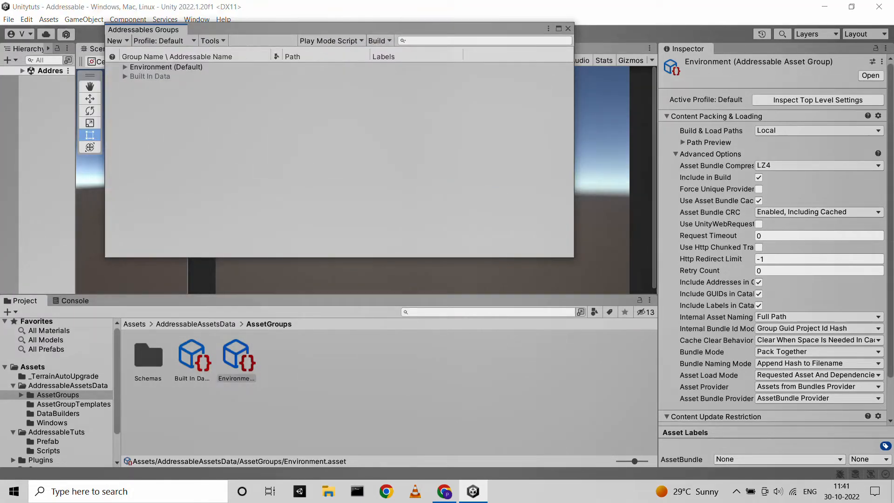
pyautogui.click(166, 67)
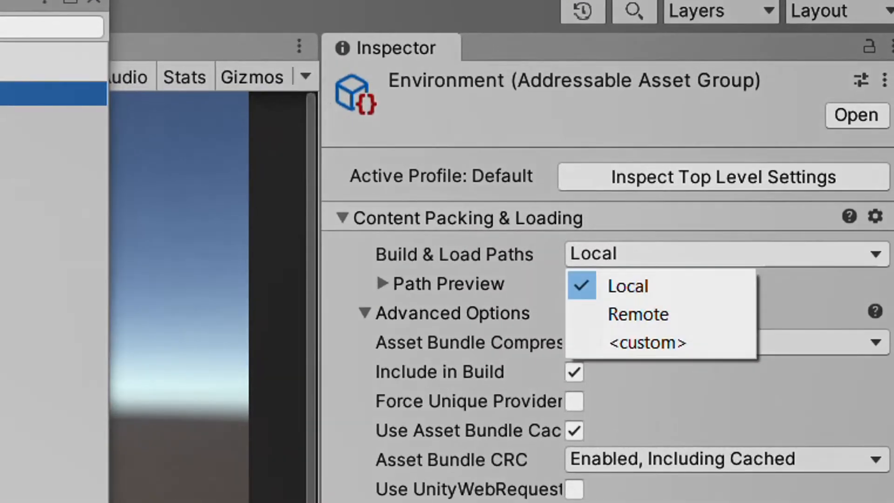
pyautogui.click(637, 314)
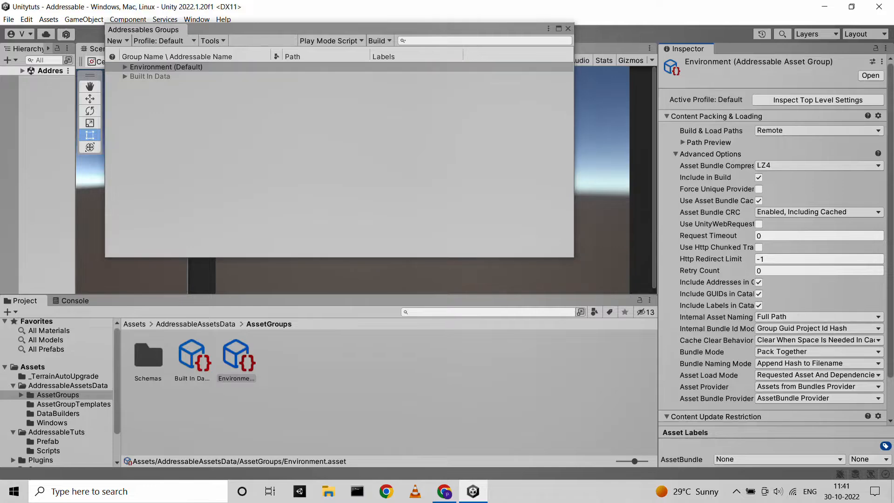
pyautogui.click(683, 141)
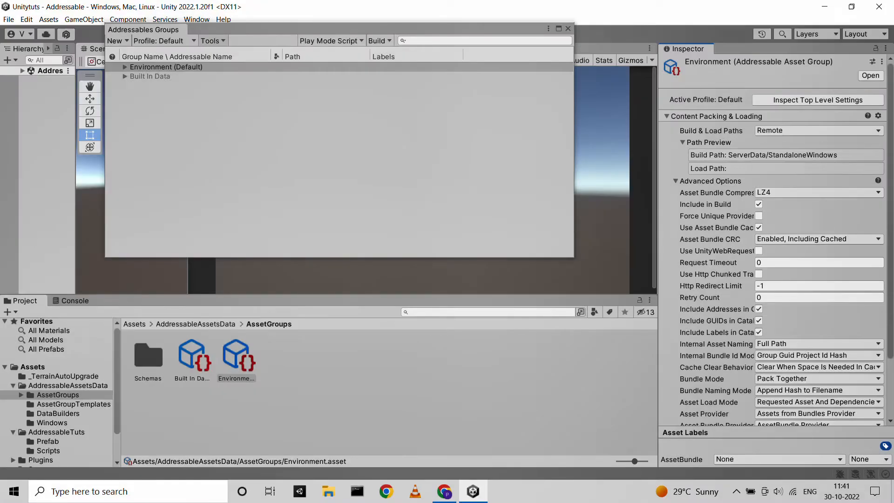
pyautogui.click(210, 40)
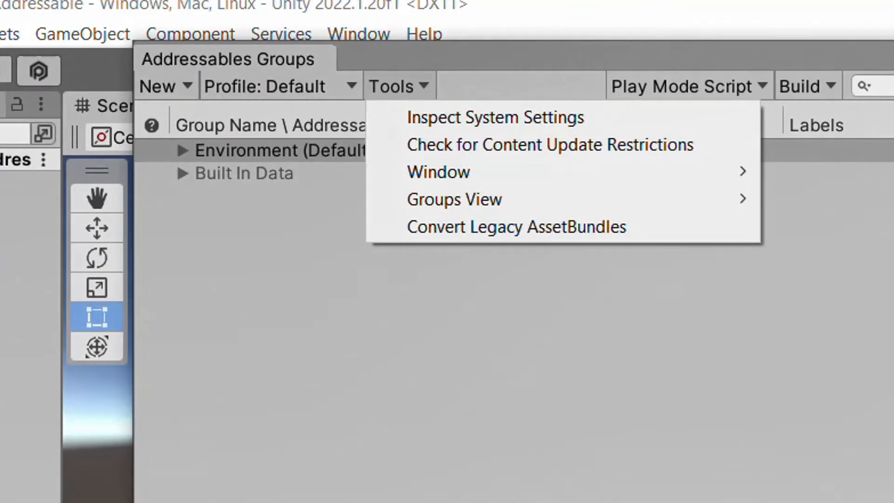
pyautogui.moveTo(438, 171)
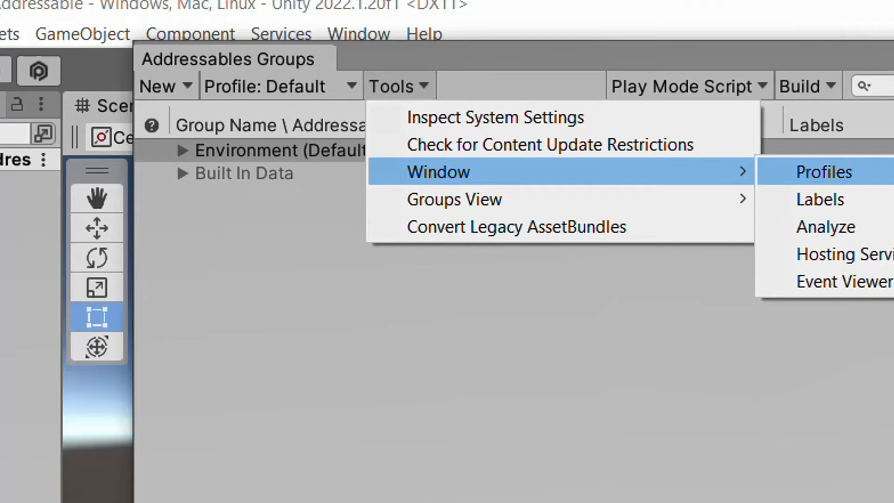
pyautogui.click(823, 171)
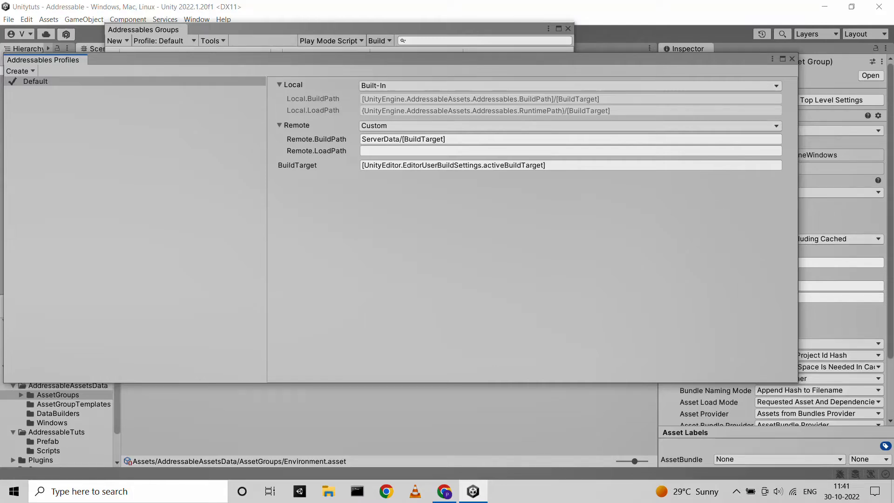
pyautogui.click(792, 58)
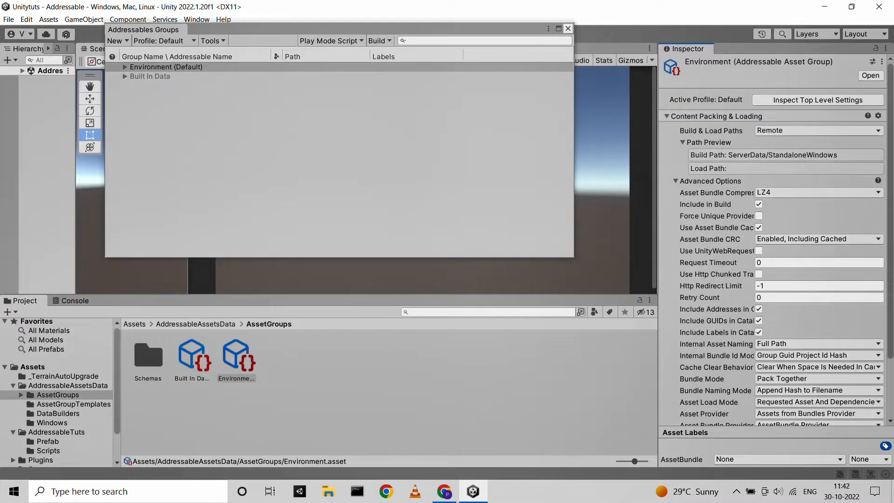
# Step: Clear the Addressables build cache, confirming the purge with Yes
pyautogui.click(377, 40)
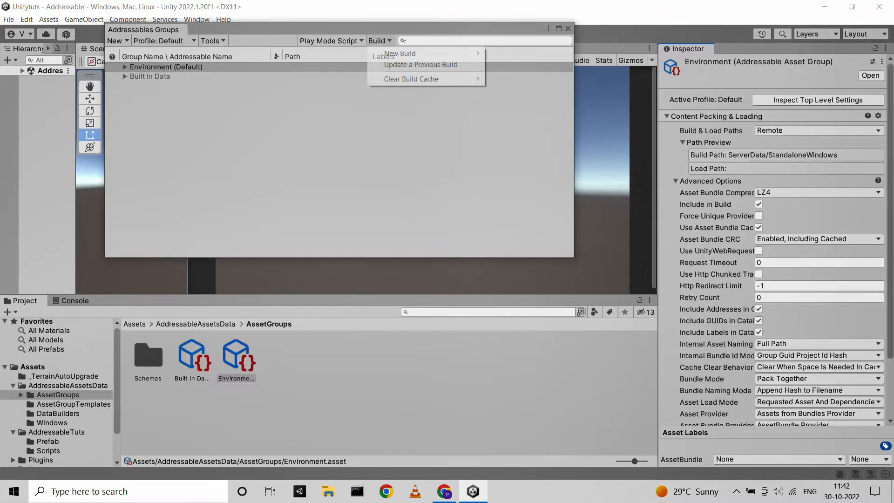
pyautogui.click(411, 78)
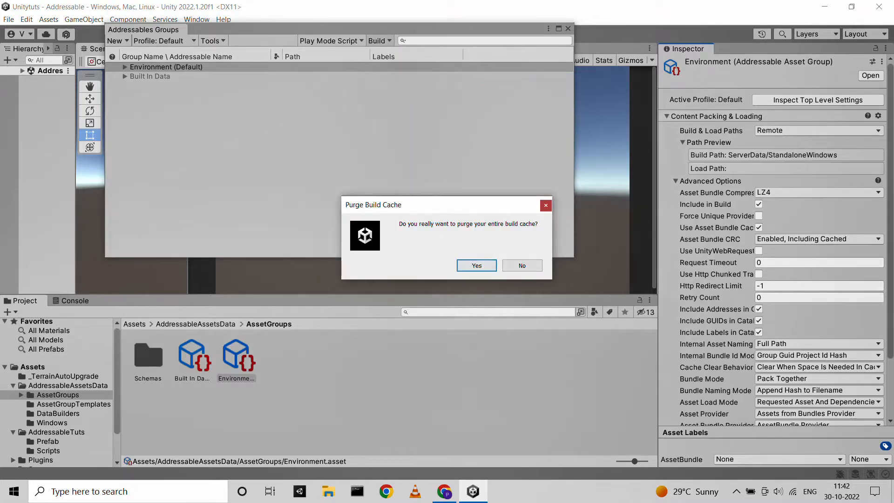
pyautogui.click(379, 40)
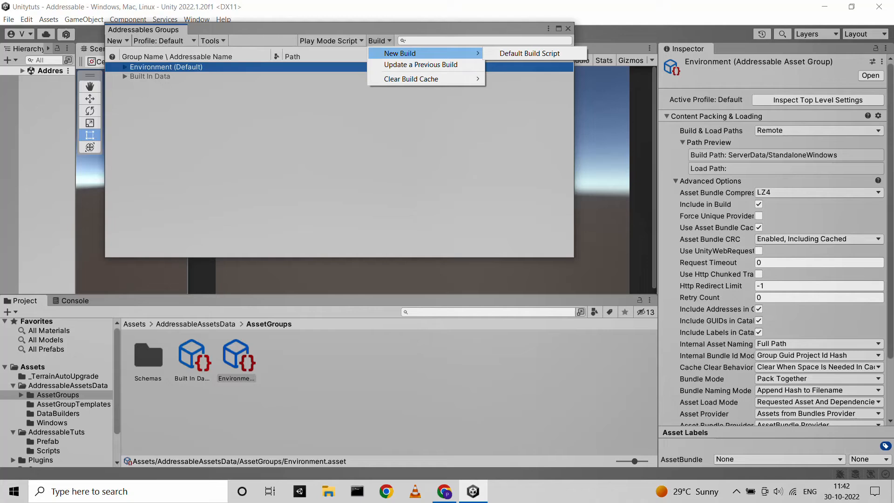
# Step: Run a New Build with the Default Build Script and close the Groups window
pyautogui.click(529, 53)
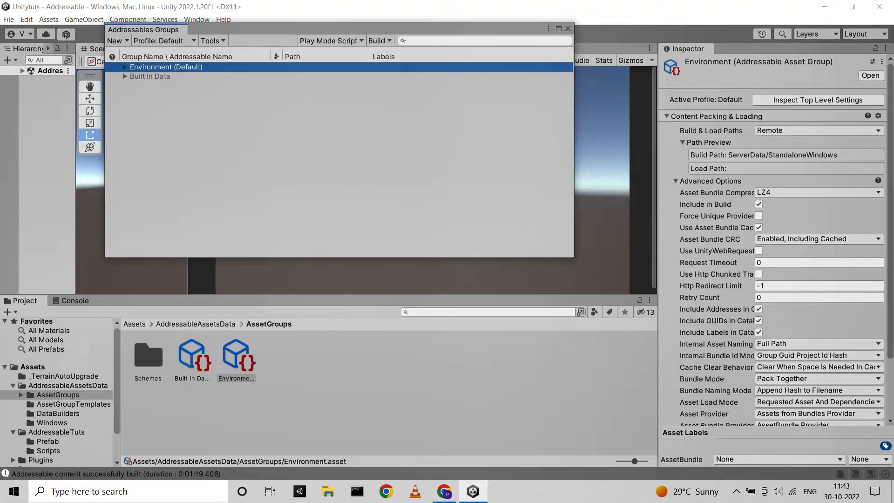
pyautogui.click(427, 35)
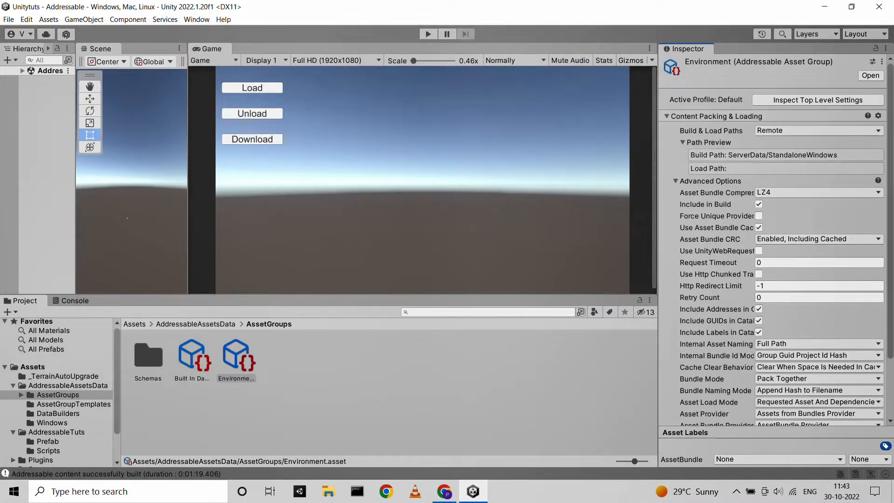
# Step: Reveal the project in Explorer and browse into ServerData/StandaloneWindows from the new build
pyautogui.rightClick(32, 367)
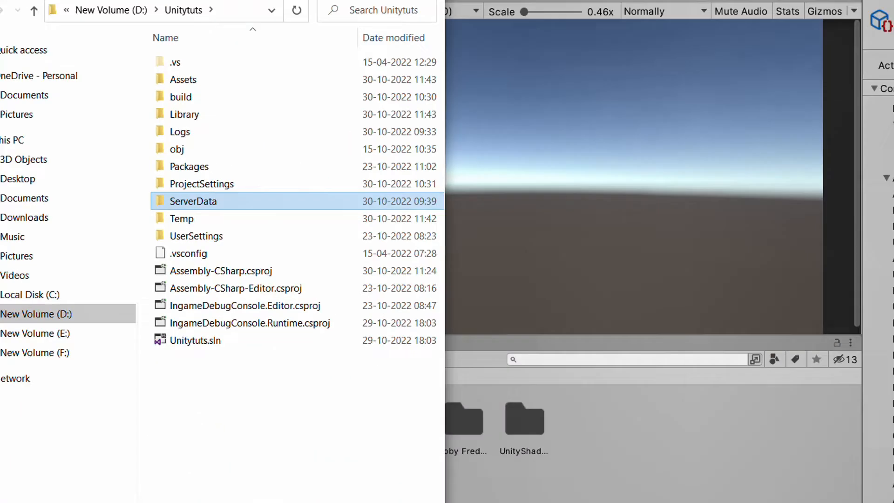
pyautogui.doubleClick(194, 201)
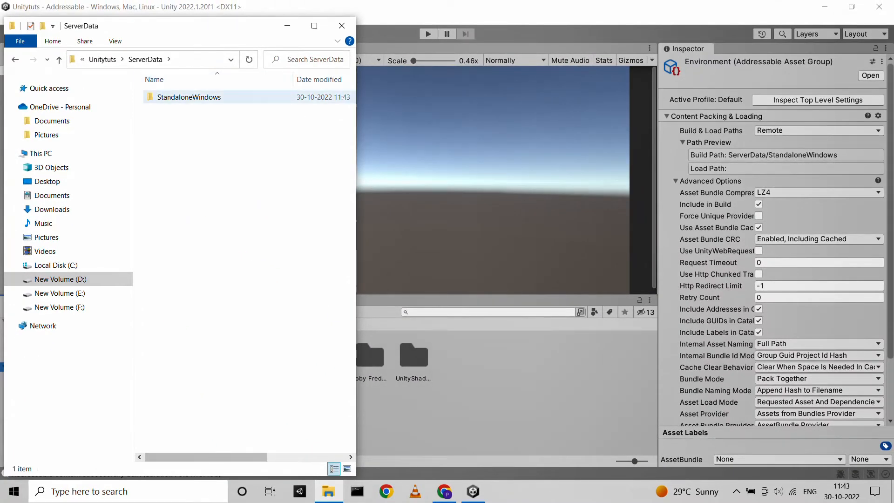
pyautogui.doubleClick(189, 97)
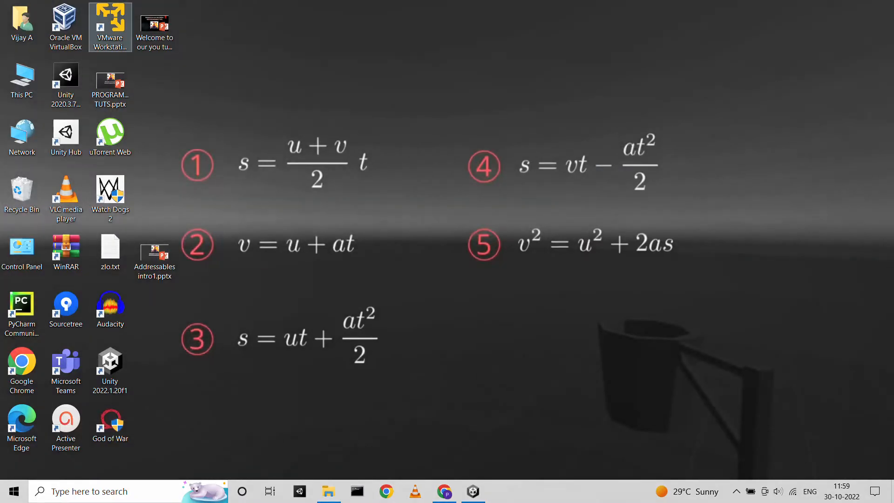
pyautogui.moveTo(110, 27)
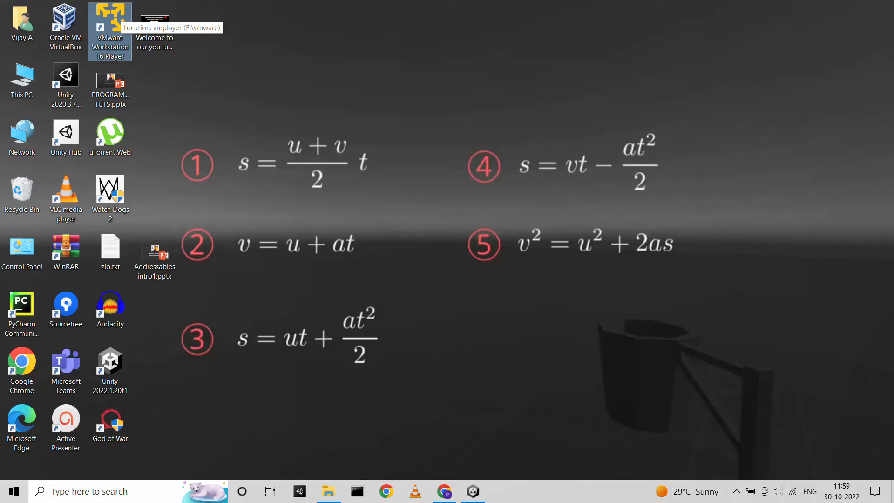
# Step: Launch VMware Workstation Player and power on the root Kali virtual machine
pyautogui.doubleClick(110, 22)
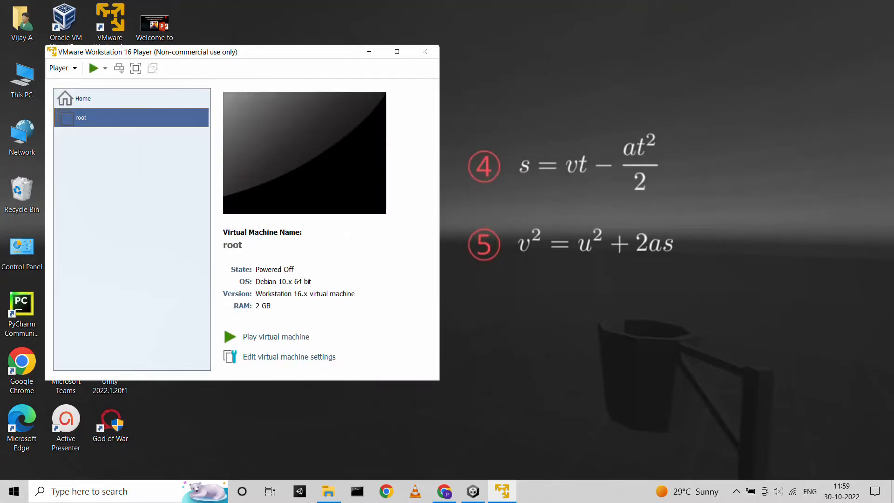
pyautogui.click(275, 336)
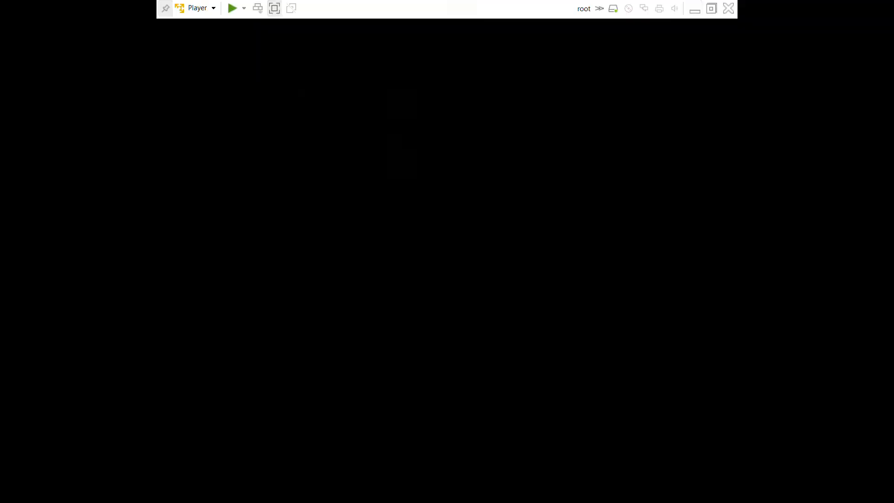
pyautogui.click(232, 9)
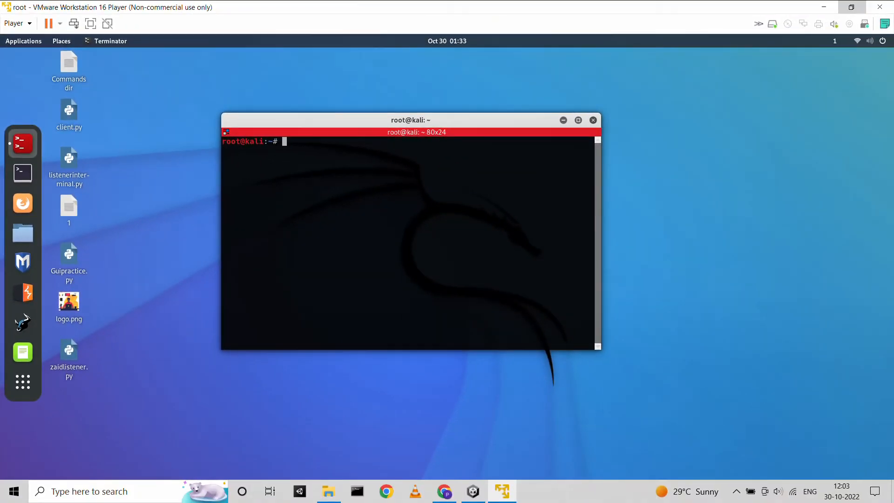
# Step: Run ifconfig in the Kali terminal to show the machine's IP address
pyautogui.write('ifcomf')
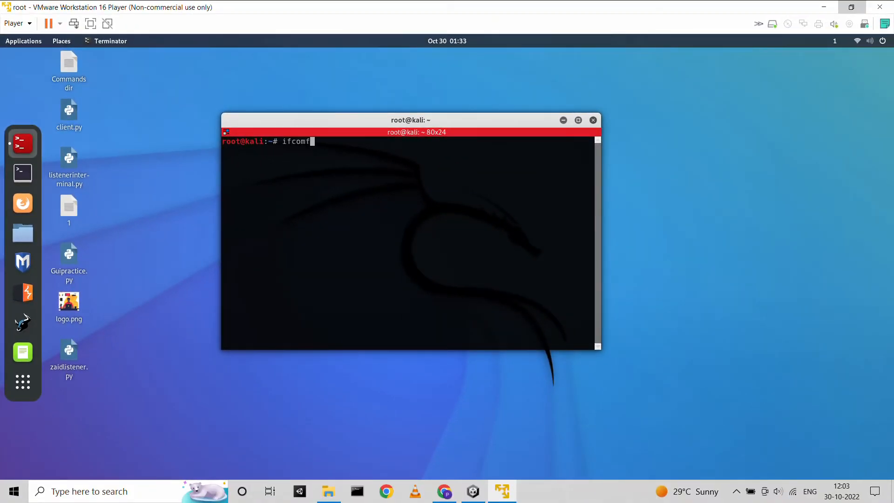
pyautogui.press('Backspace')
pyautogui.write('nfig')
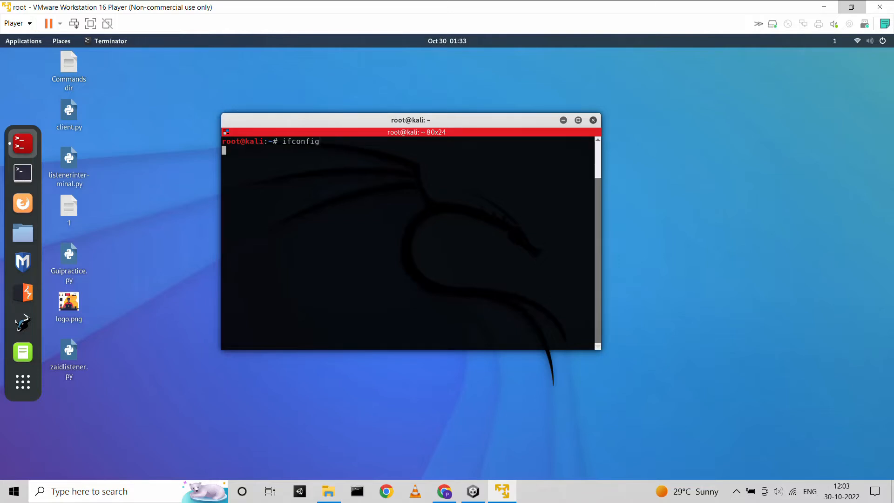
pyautogui.press('Return')
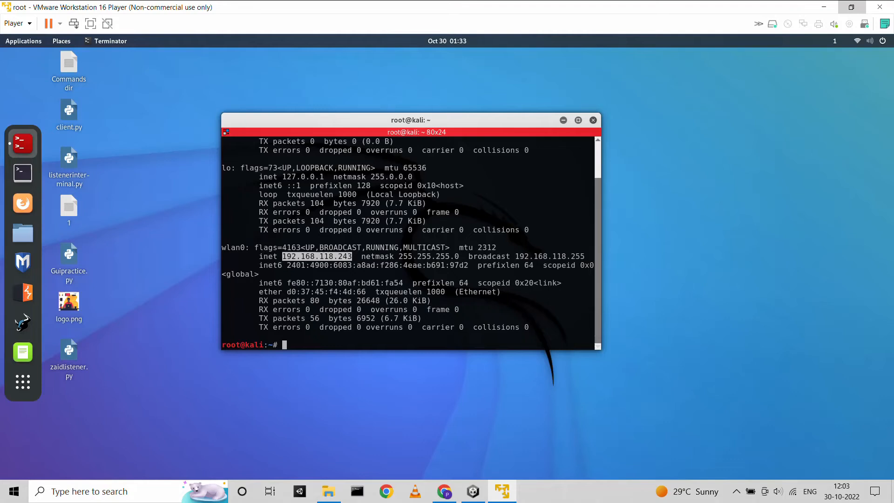
# Step: Start the web server with 'service apache2 start', retyping the mistyped command
pyautogui.write('servive apache2 start')
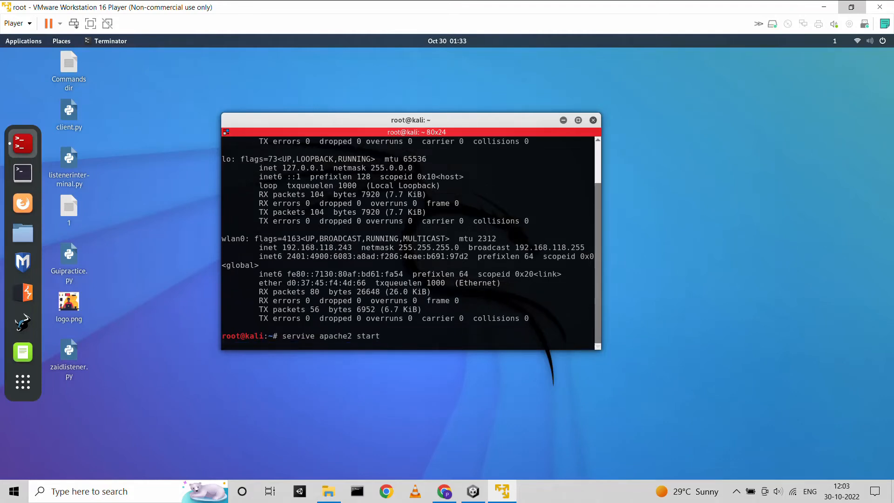
pyautogui.press('Return')
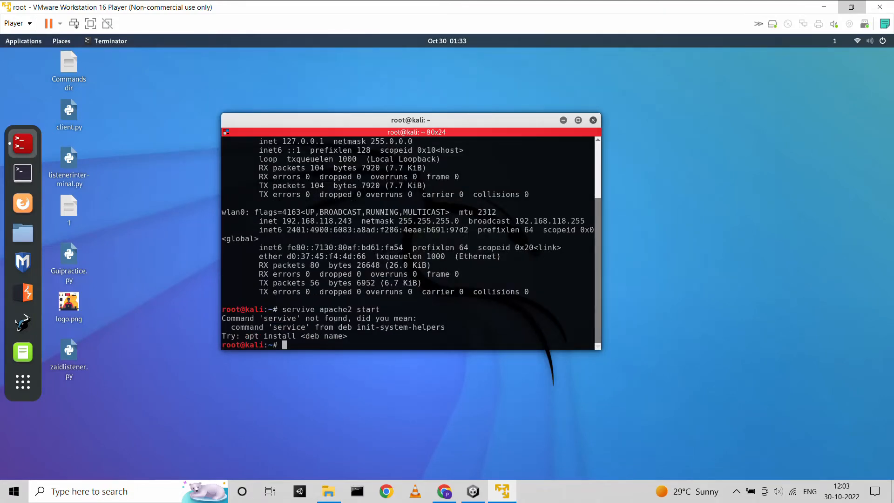
pyautogui.write('service apache2 start')
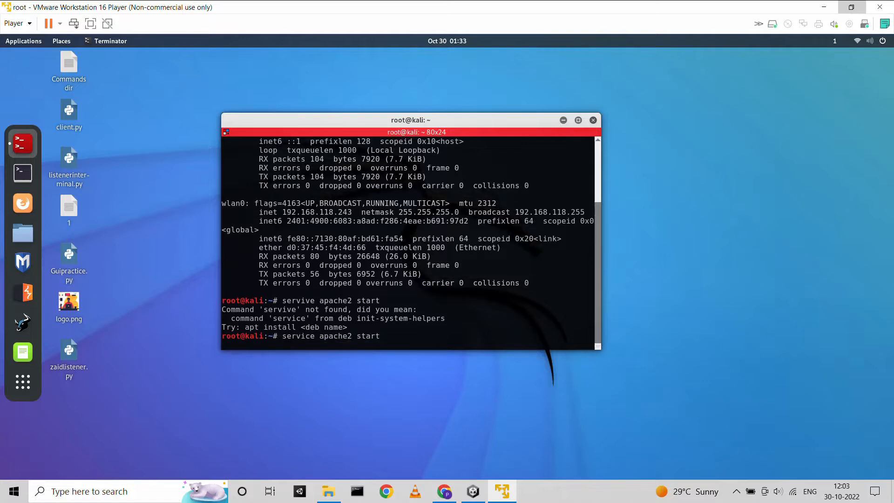
pyautogui.press('Return')
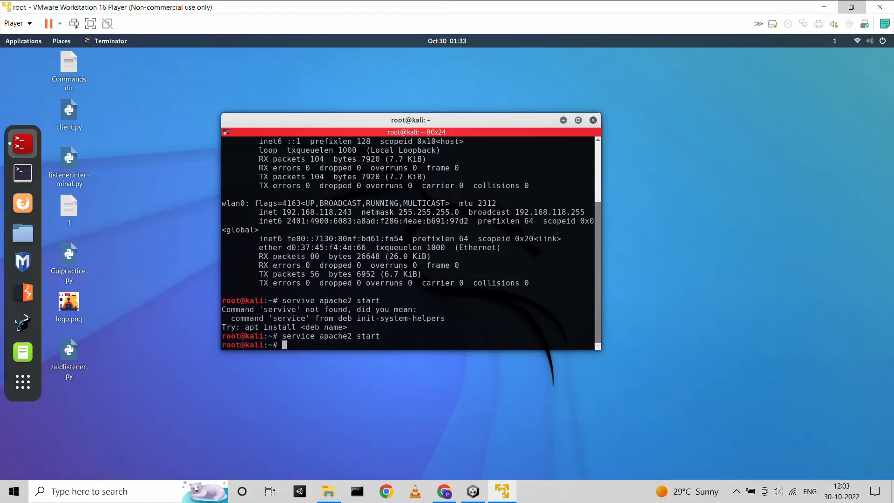
# Step: Browse the VM's file manager from Other Locations > Computer into var/www/html
pyautogui.click(328, 490)
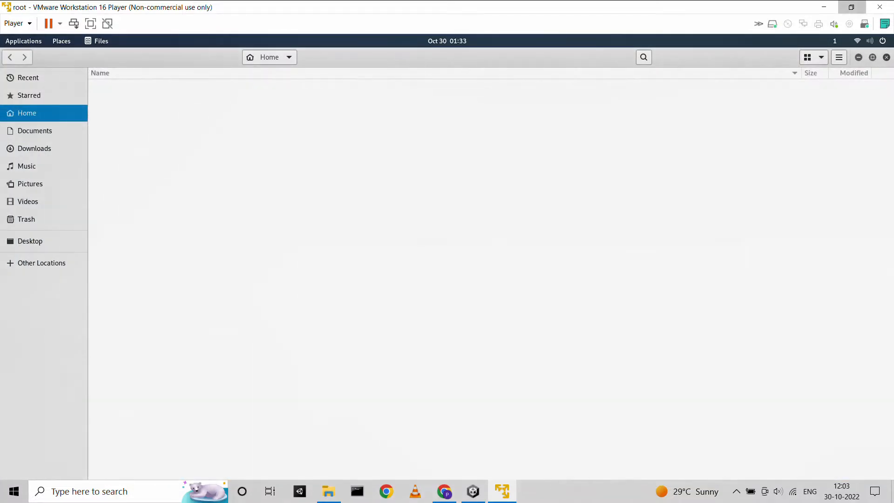
pyautogui.click(41, 262)
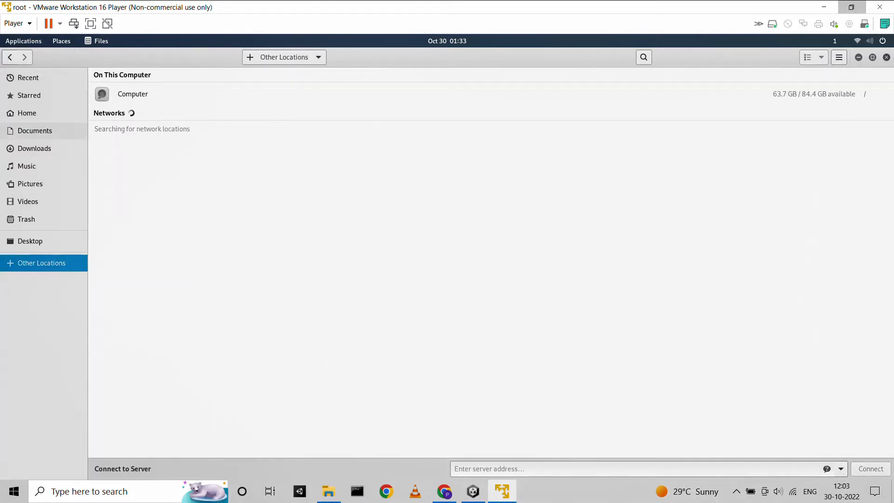
pyautogui.doubleClick(132, 94)
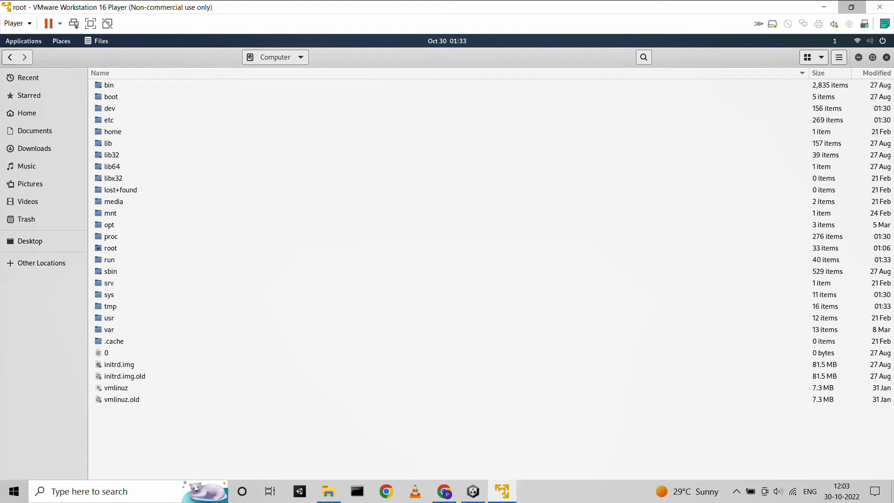
pyautogui.doubleClick(109, 330)
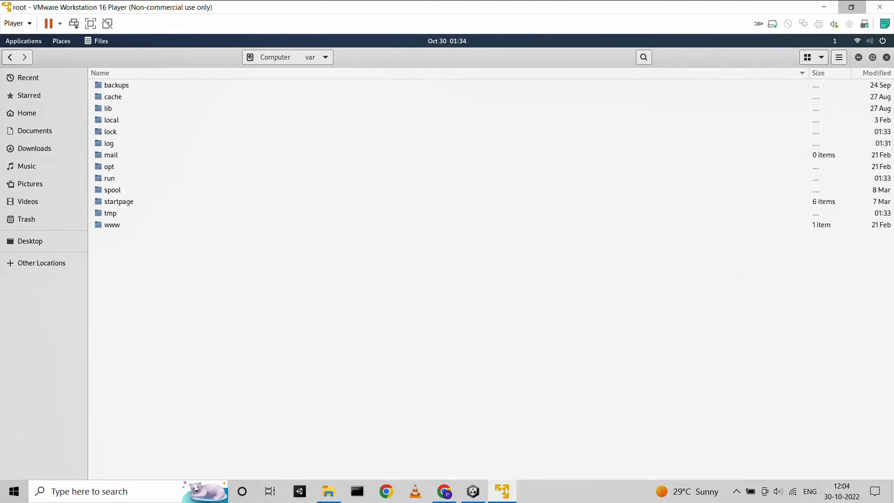
pyautogui.click(111, 224)
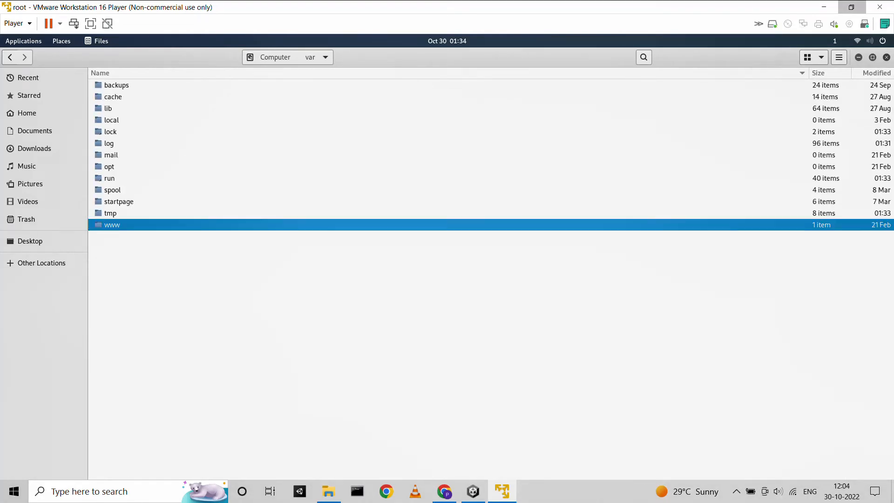
pyautogui.doubleClick(113, 225)
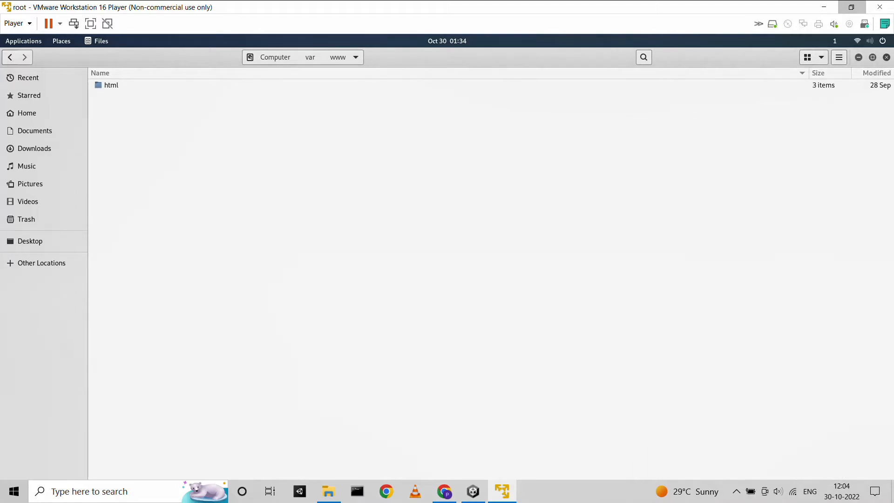
pyautogui.doubleClick(111, 84)
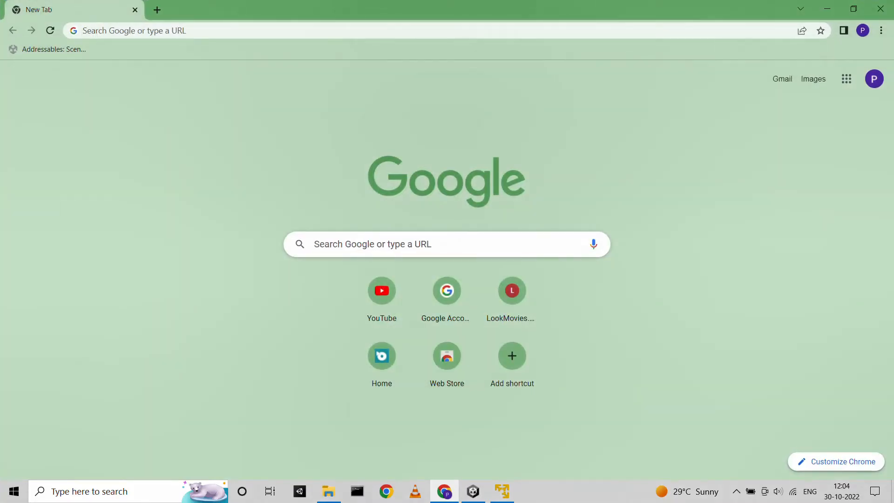
# Step: Enter 192.168.118.243/Files in Chrome's address bar to request the Kali server
pyautogui.write('192.168.118.24')
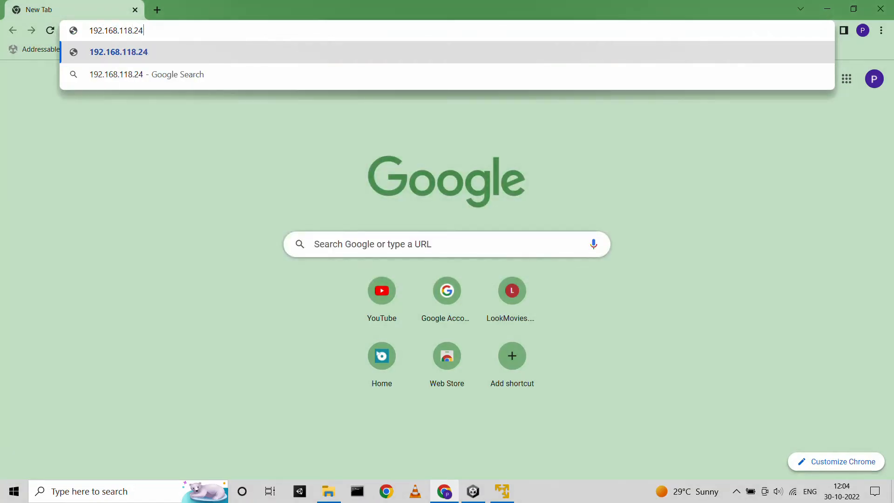
pyautogui.write('3/')
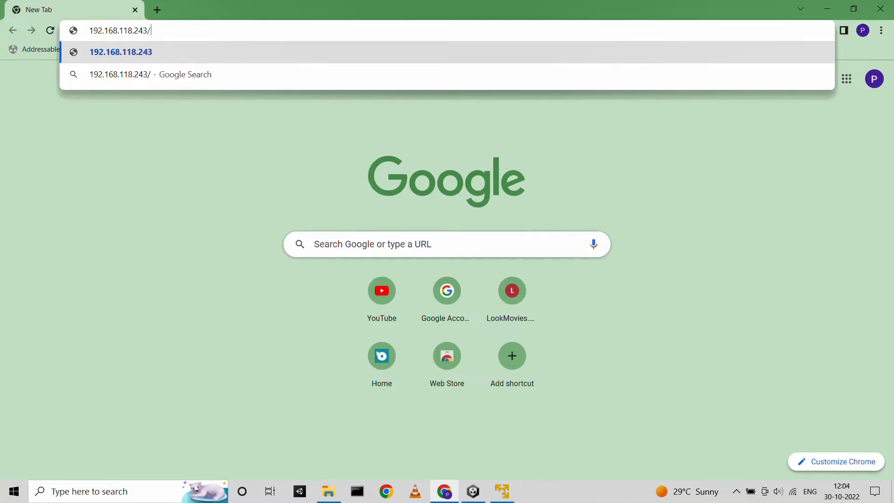
pyautogui.write('Fikles')
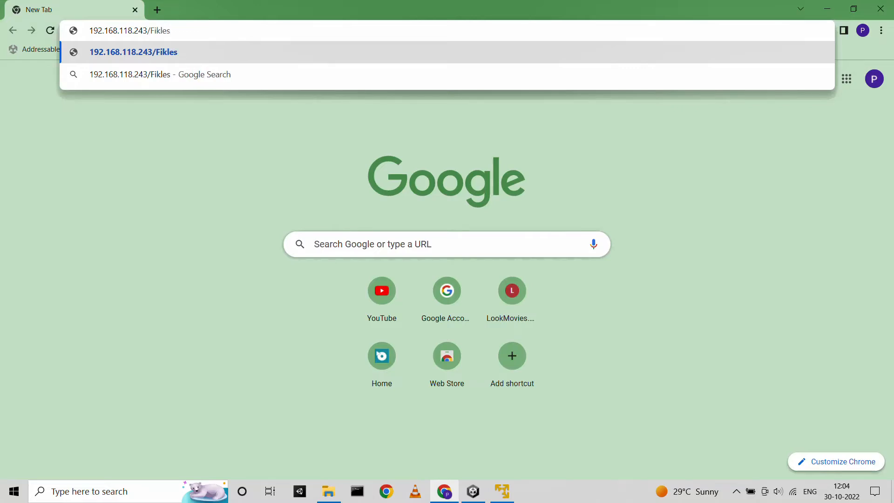
pyautogui.press('Backspace')
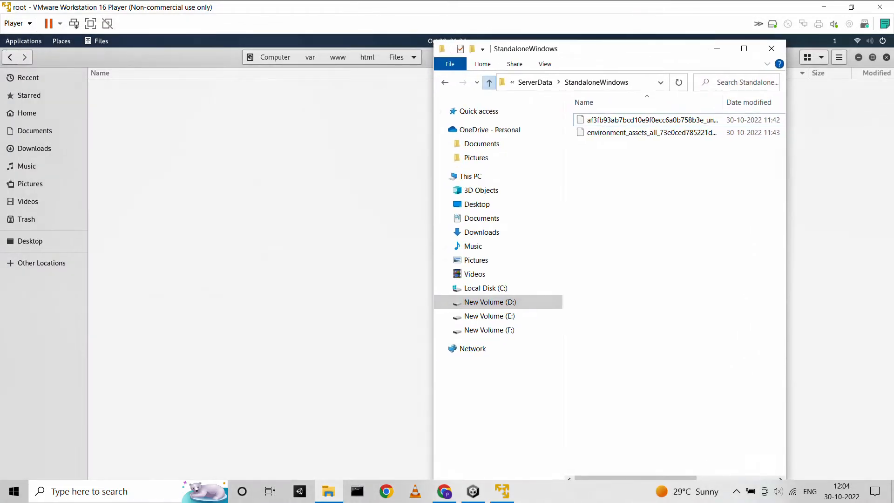
# Step: Copy the StandaloneWindows bundle folder into var/www/html/Files and open the copy
pyautogui.click(489, 82)
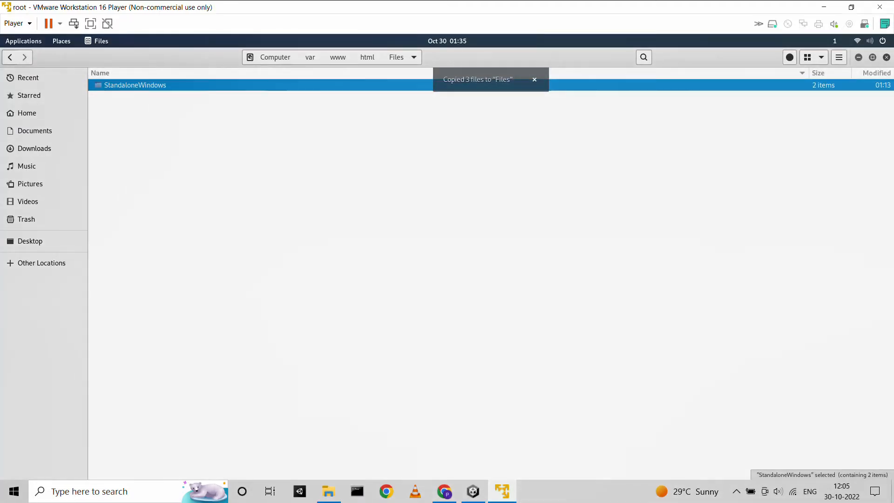
pyautogui.doubleClick(135, 85)
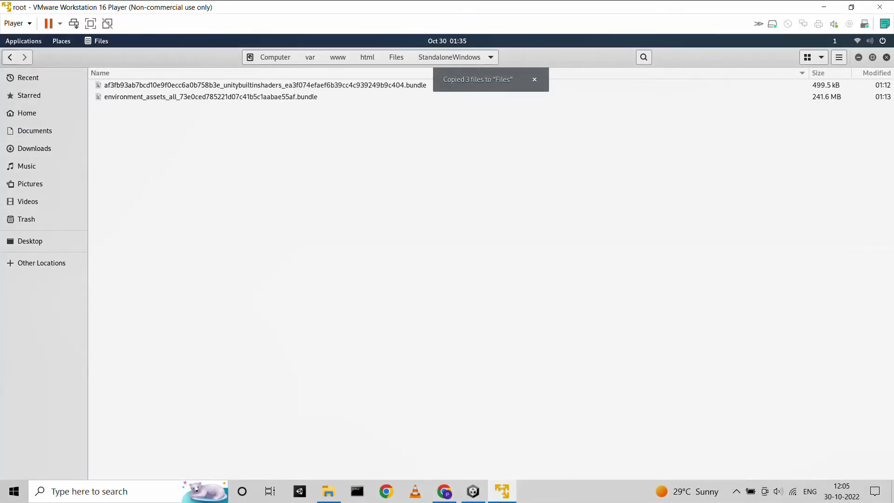
pyautogui.click(473, 491)
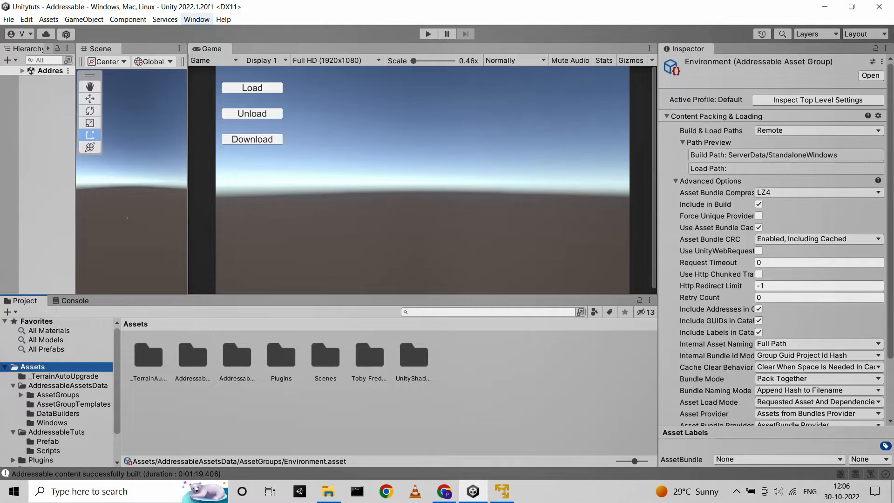
pyautogui.click(196, 18)
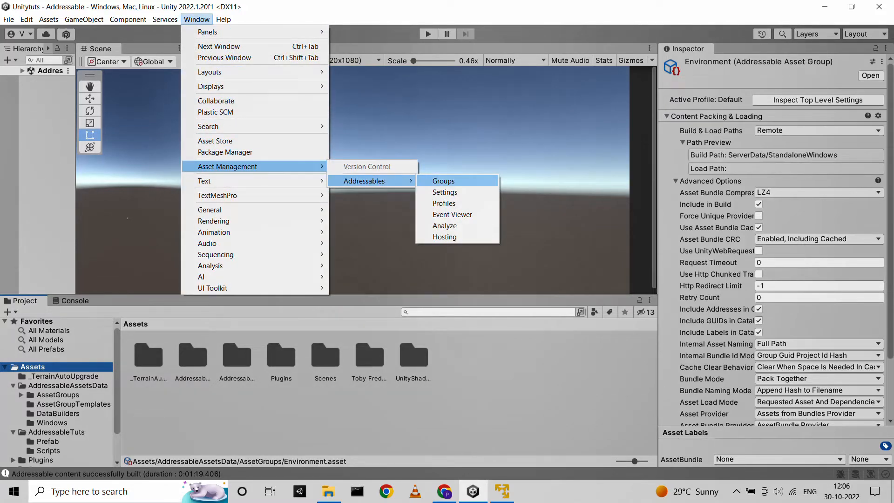
pyautogui.click(444, 181)
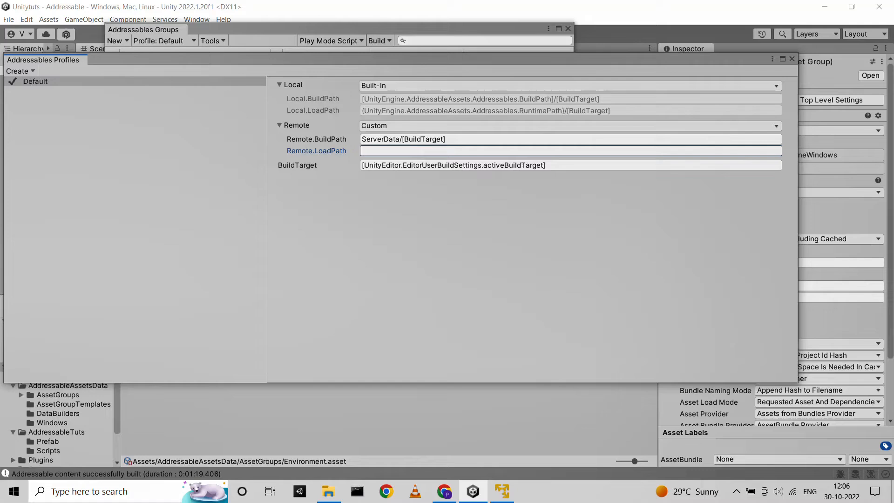
pyautogui.write('http://192.168.118.243/Files/StandaloneWindows/')
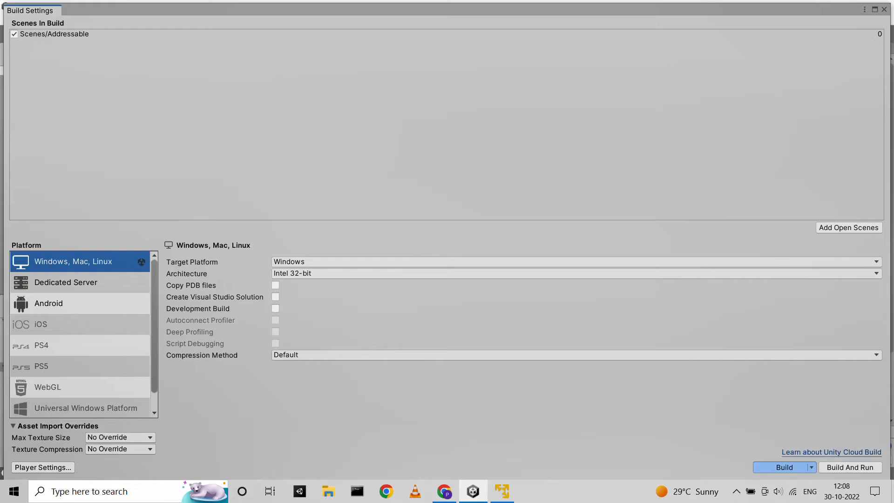
# Step: Build the Windows standalone player into the project's build folder
pyautogui.click(780, 466)
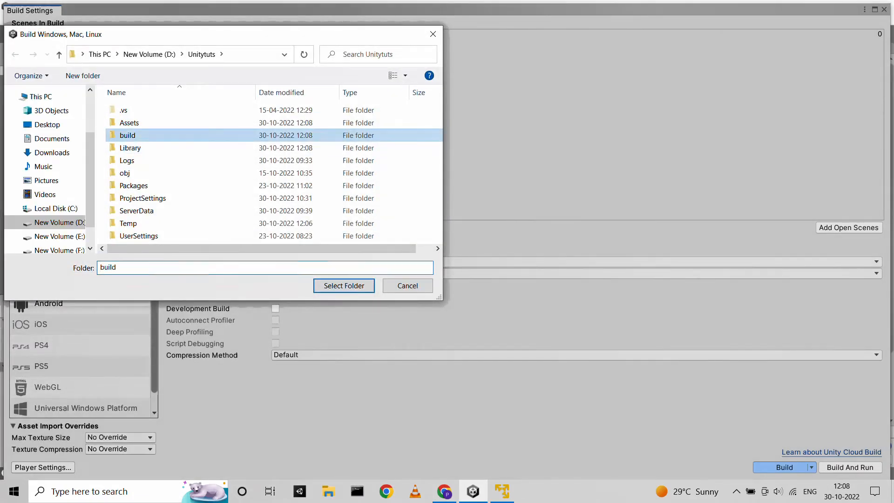
pyautogui.click(343, 285)
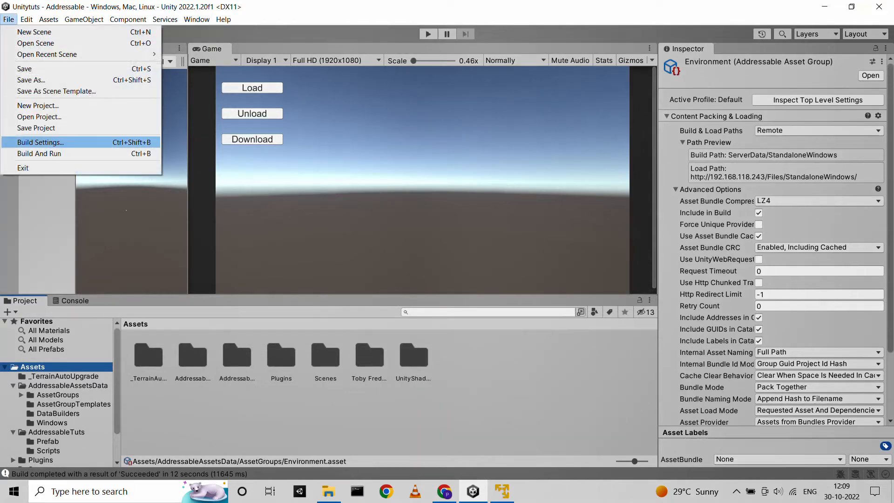
# Step: Set Player > Other Settings 'Allow downloads over HTTP' to Always allowed
pyautogui.click(40, 141)
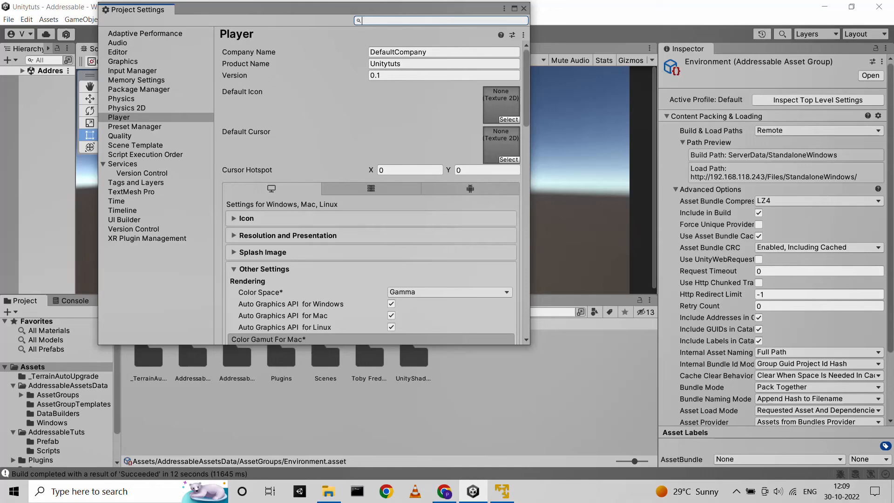
pyautogui.click(103, 164)
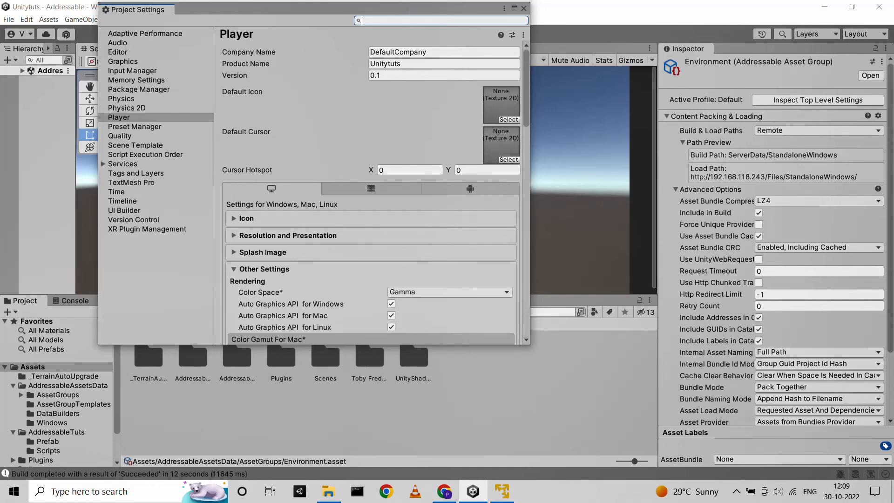
pyautogui.scroll(-3)
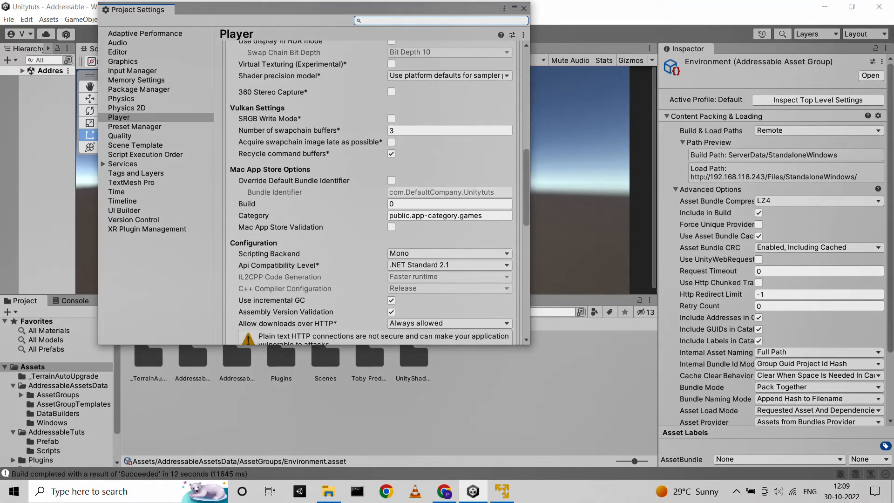
pyautogui.scroll(-3)
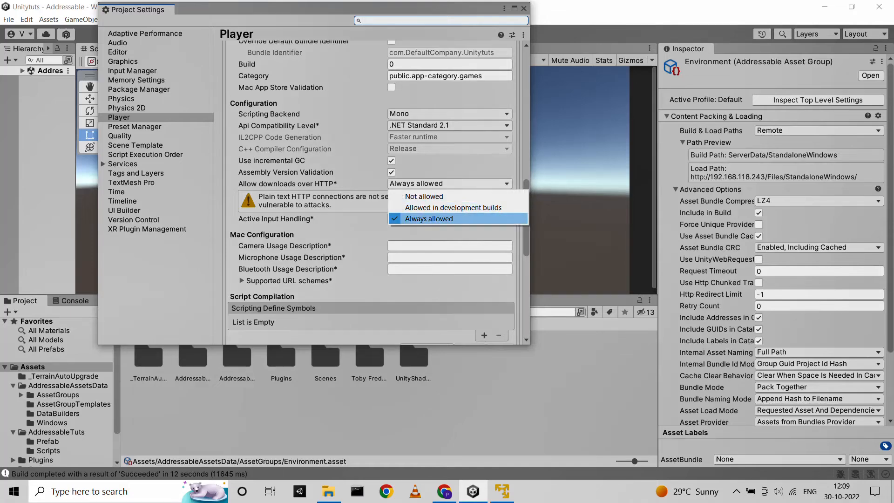
pyautogui.click(428, 218)
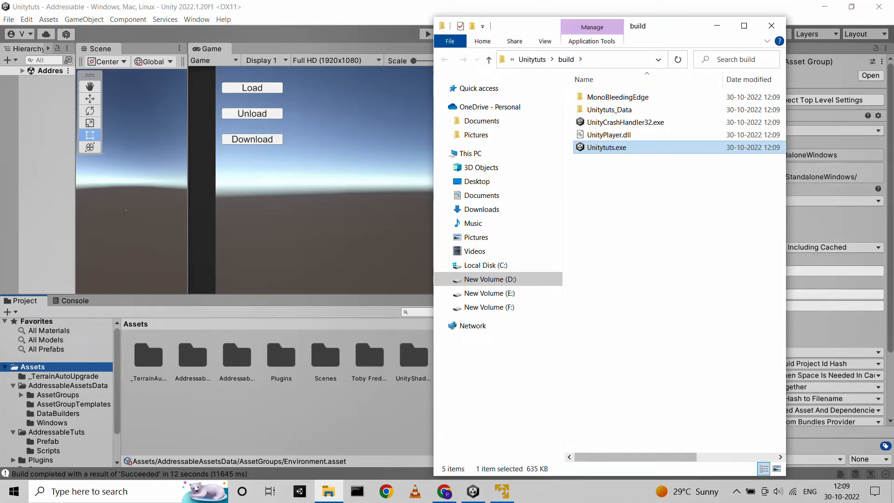
# Step: Run Unitytuts.exe once, close it, and return to the project's root folder
pyautogui.doubleClick(606, 148)
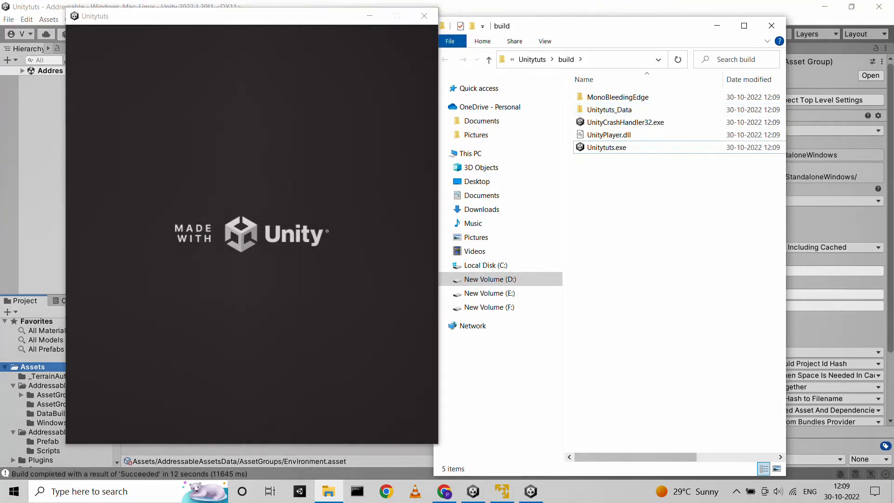
pyautogui.click(772, 26)
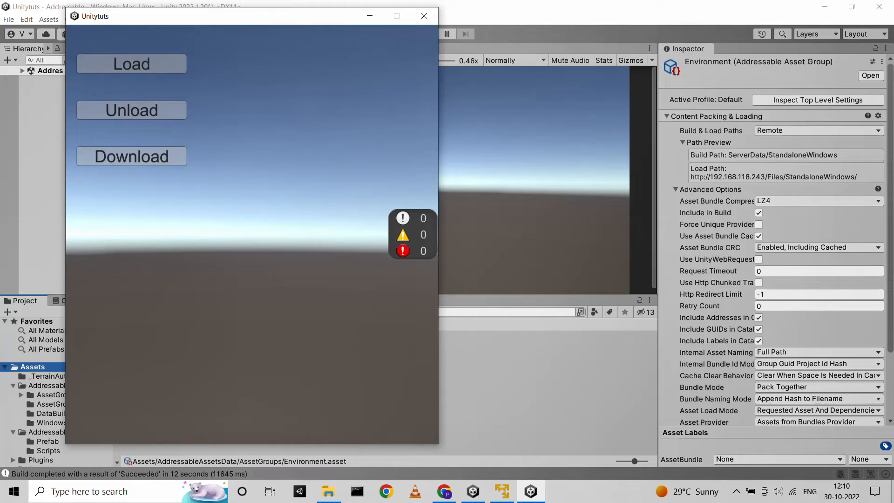
pyautogui.click(132, 63)
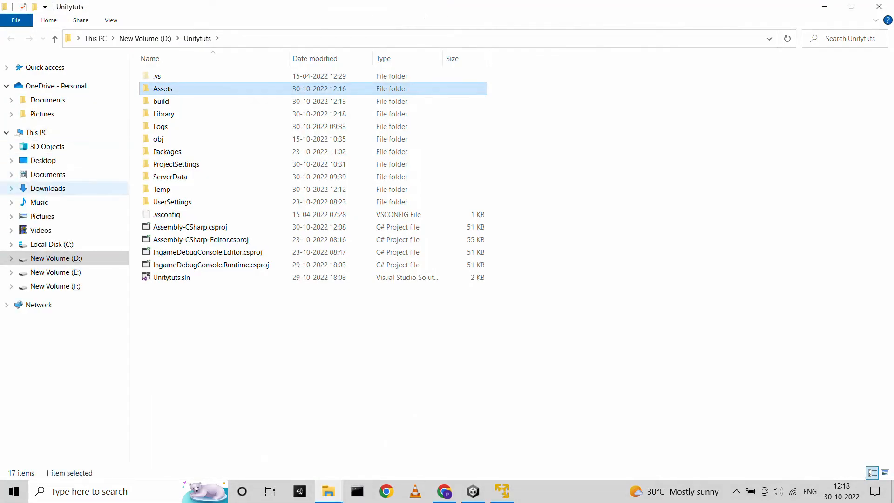
# Step: Browse to C:\Users\LENOVO\AppData\LocalLow\Unity in File Explorer
pyautogui.click(51, 244)
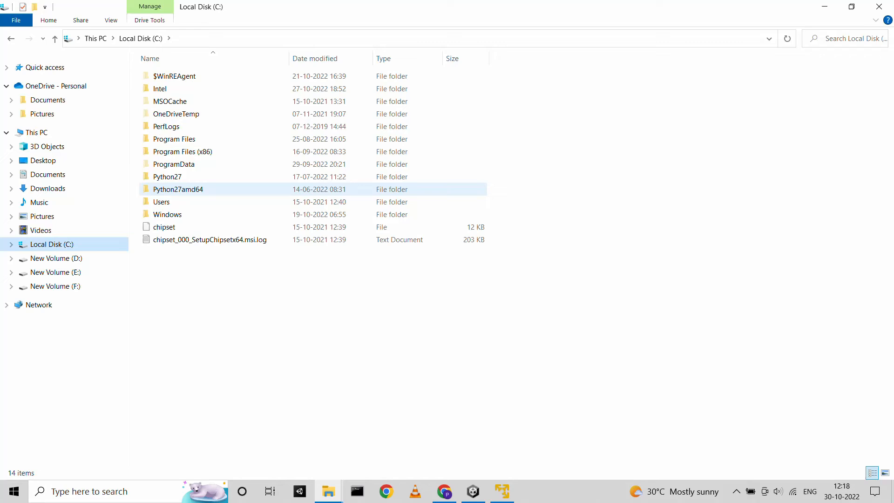
pyautogui.doubleClick(161, 202)
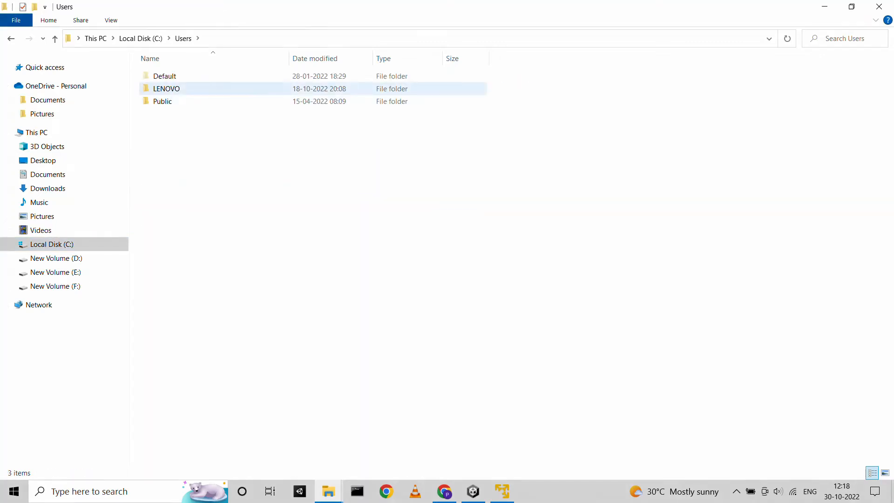
pyautogui.doubleClick(166, 89)
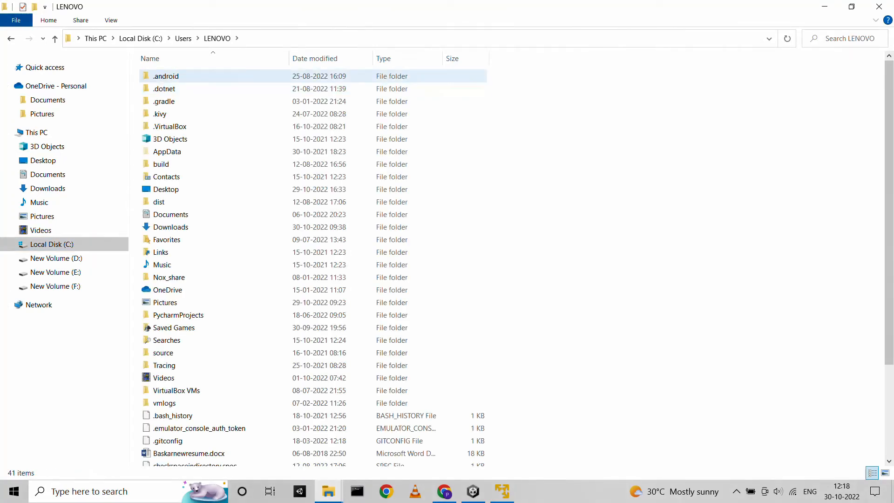
pyautogui.scroll(-3)
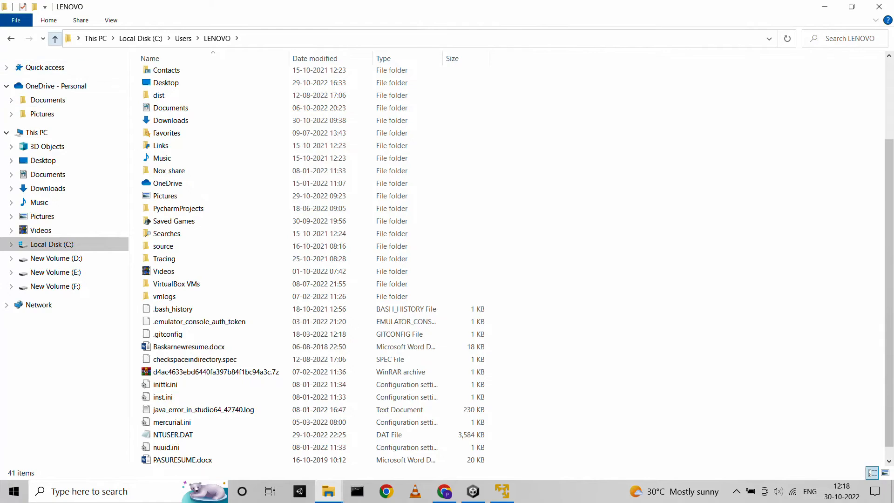
pyautogui.click(55, 38)
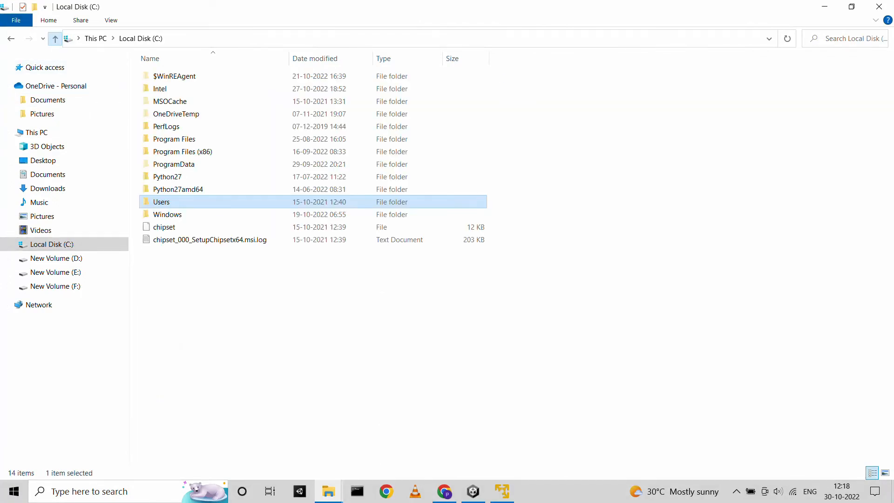
pyautogui.doubleClick(161, 202)
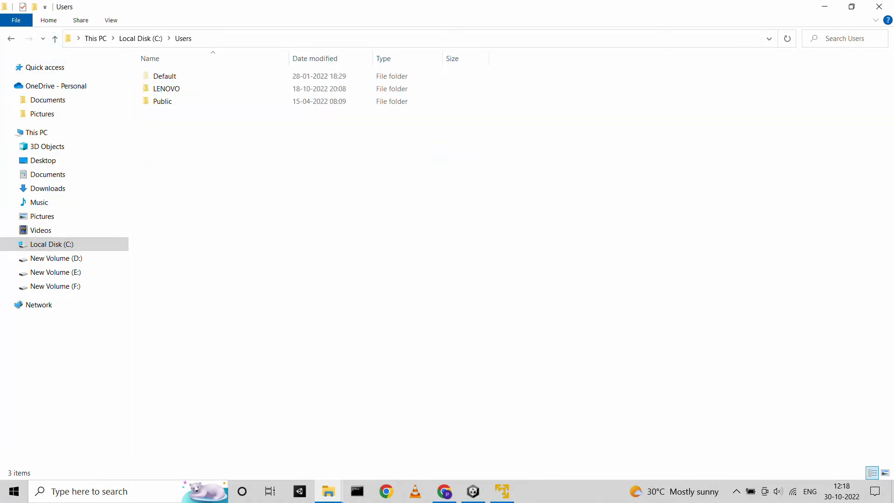
pyautogui.doubleClick(167, 88)
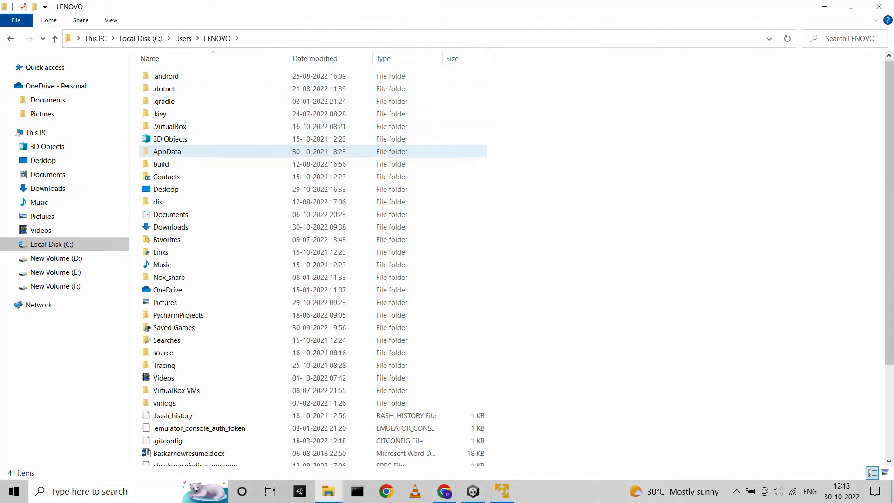
pyautogui.doubleClick(167, 151)
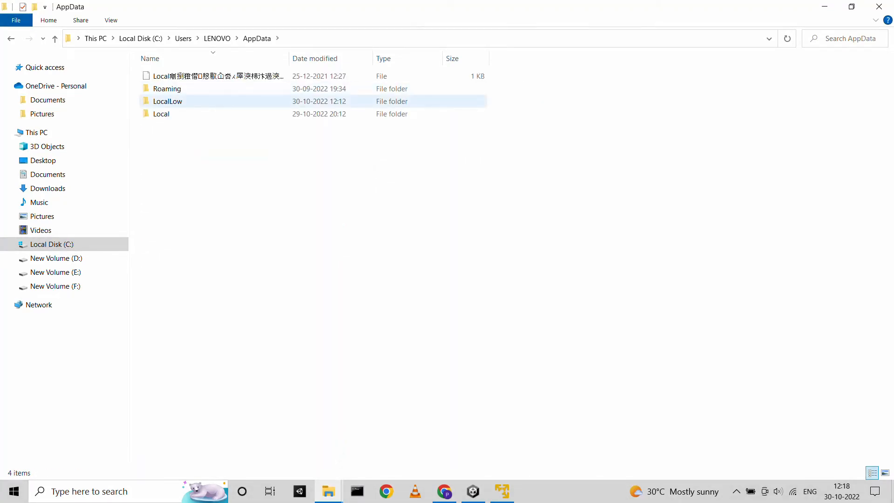
pyautogui.doubleClick(167, 100)
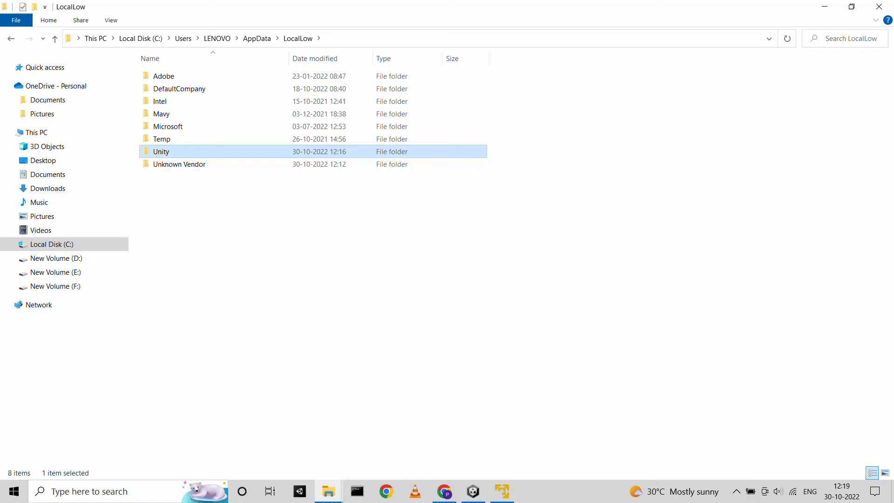
pyautogui.doubleClick(162, 150)
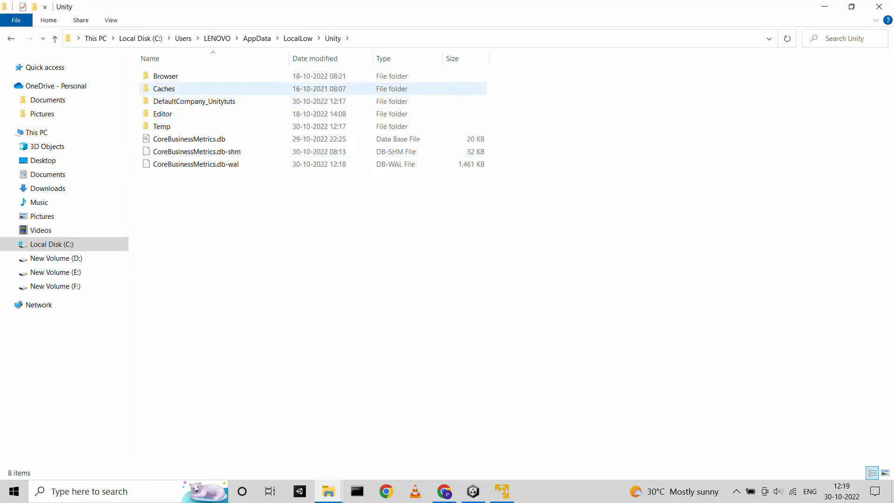
pyautogui.moveTo(194, 101)
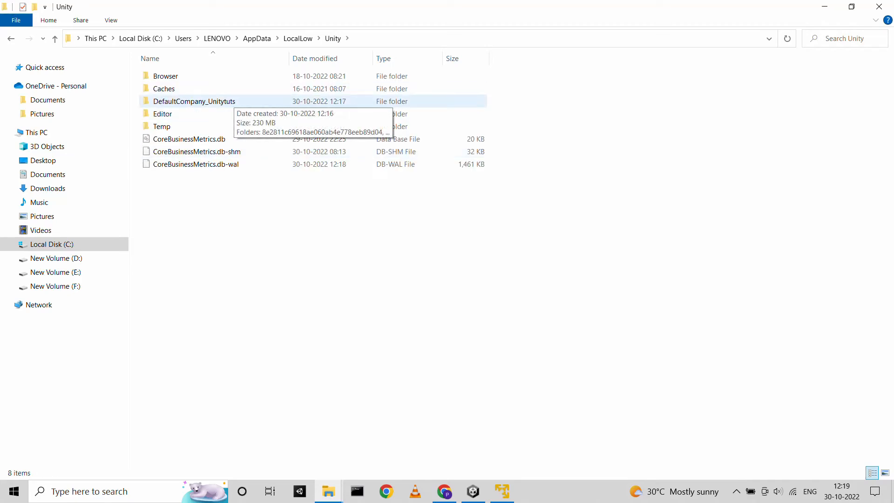
# Step: Inspect the DefaultCompany_Unitytuts cache folder, then delete it from the context menu
pyautogui.doubleClick(194, 100)
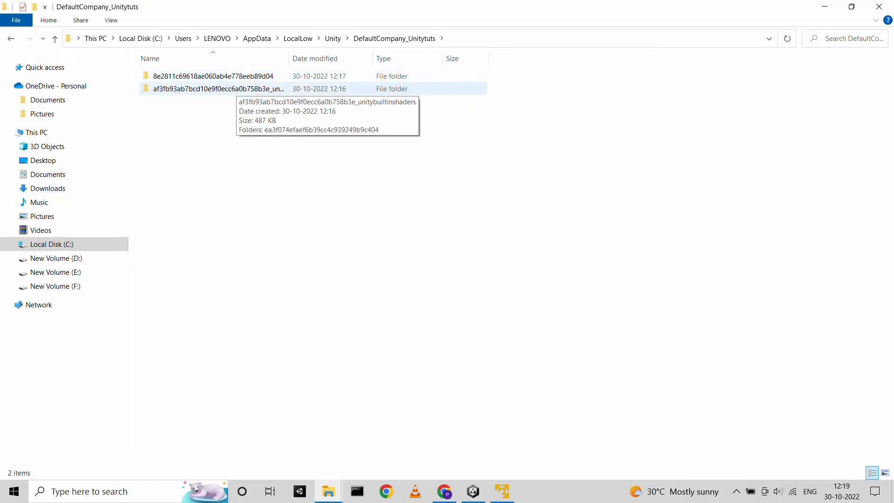
pyautogui.click(54, 39)
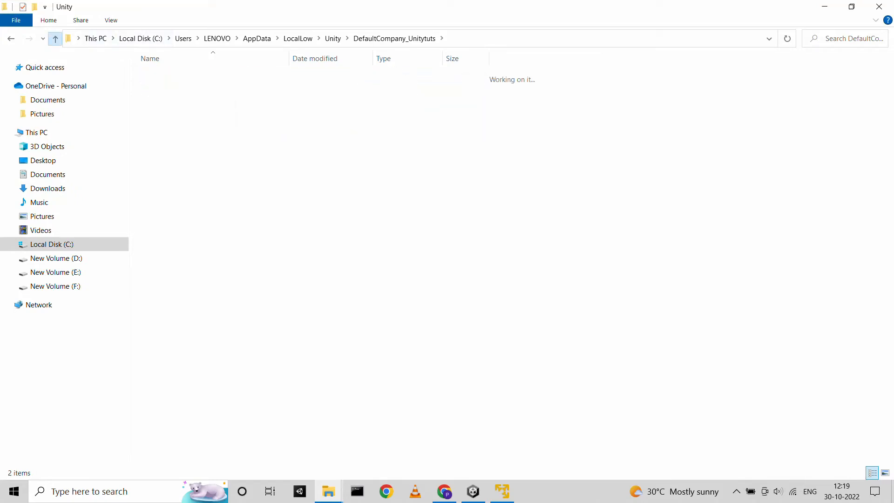
pyautogui.rightClick(194, 101)
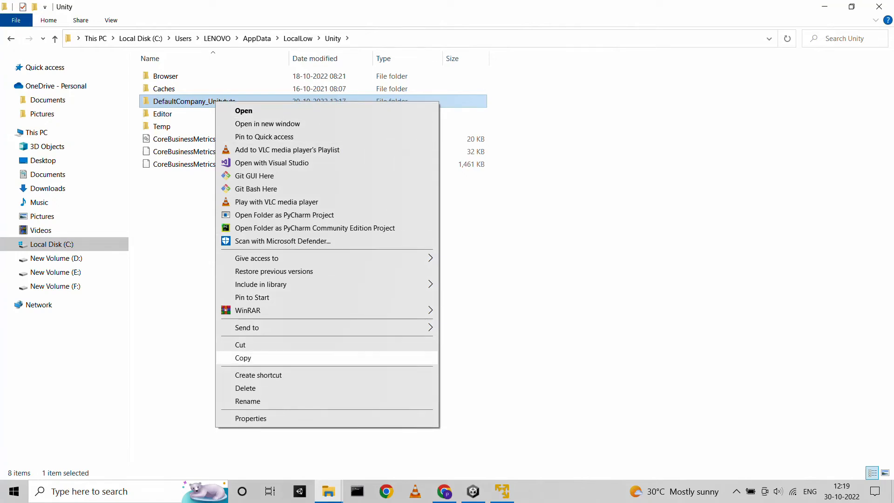
pyautogui.moveTo(245, 388)
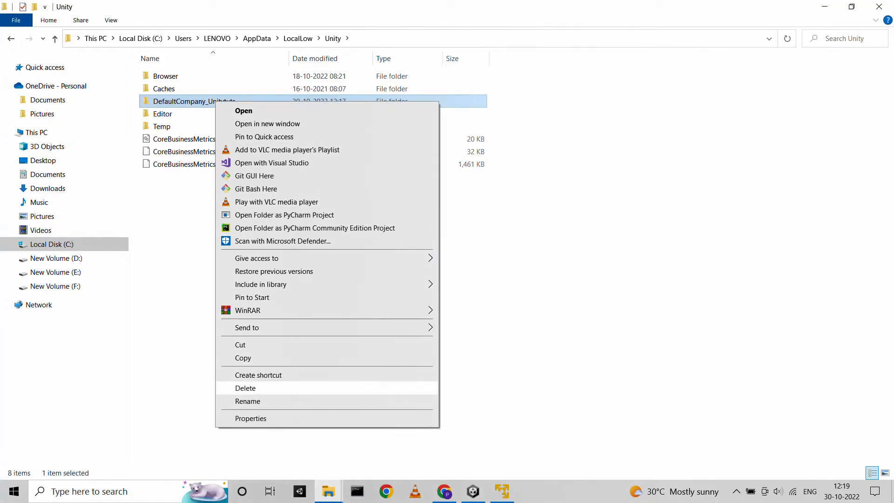
pyautogui.click(245, 387)
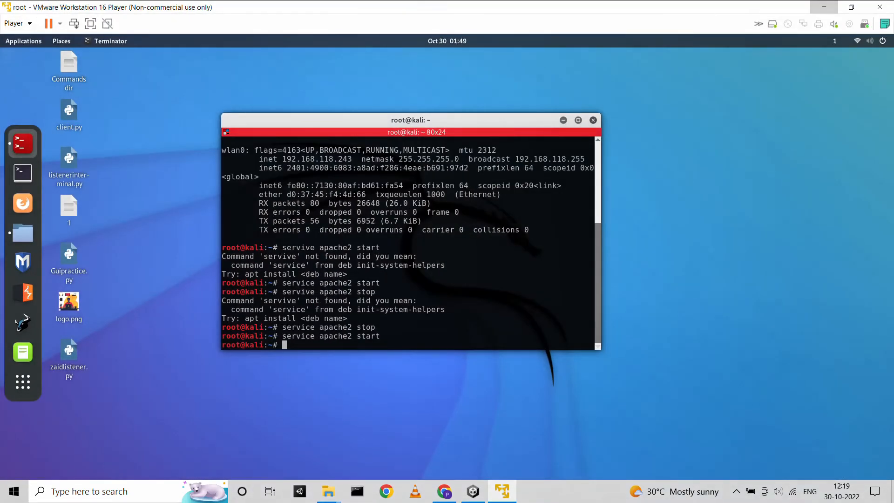
# Step: Stop the Apache2 server with 'service apache2 stop' in the Kali terminal
pyautogui.write('service apache2 stop')
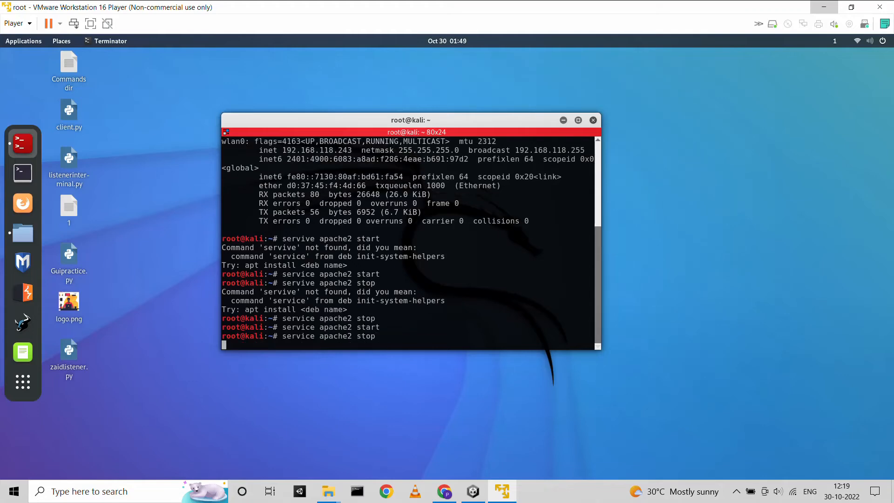
pyautogui.press('Return')
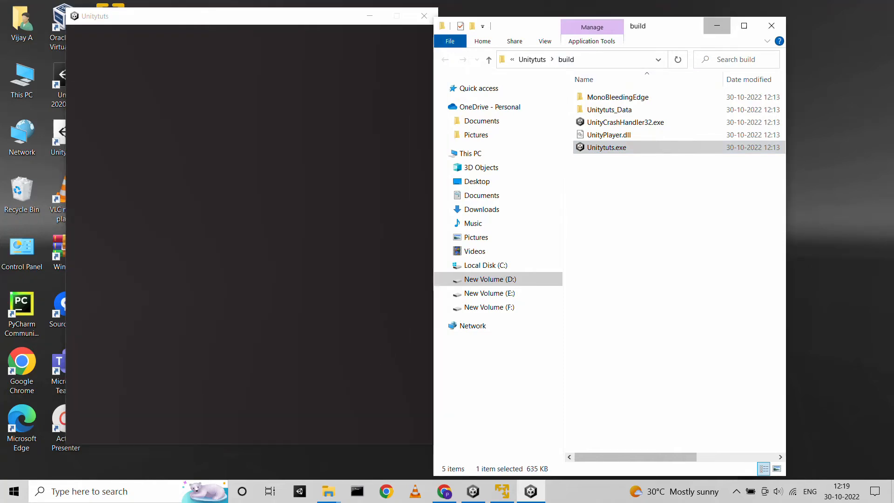
# Step: Launch Unitytuts.exe with the server down and try a button, getting 5 errors
pyautogui.doubleClick(607, 148)
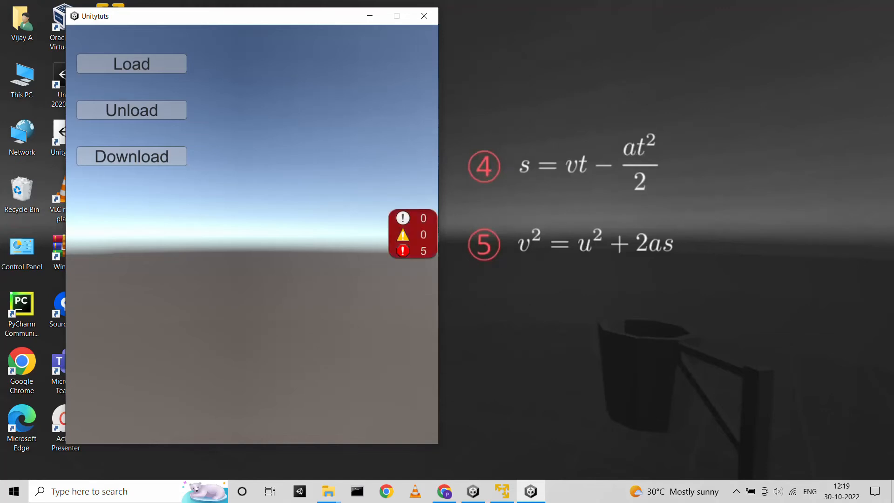
pyautogui.click(413, 234)
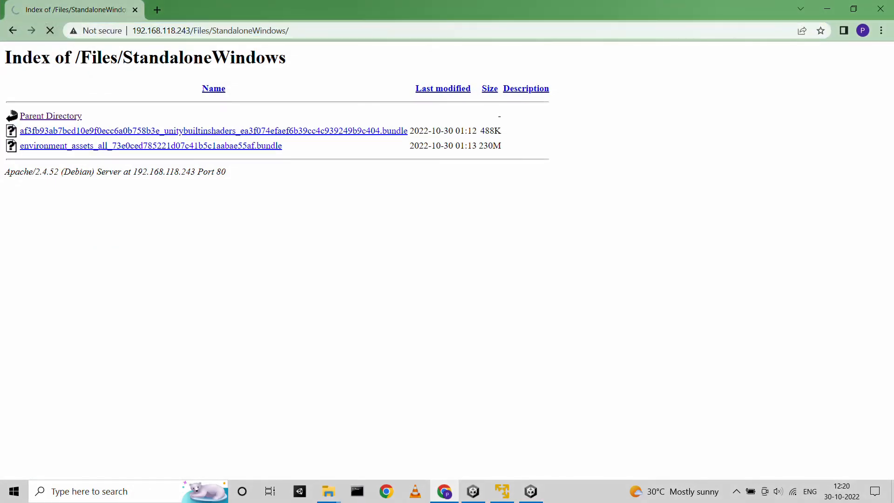
# Step: Refresh the /Files/StandaloneWindows listing showing both bundles, then minimize Chrome
pyautogui.click(327, 491)
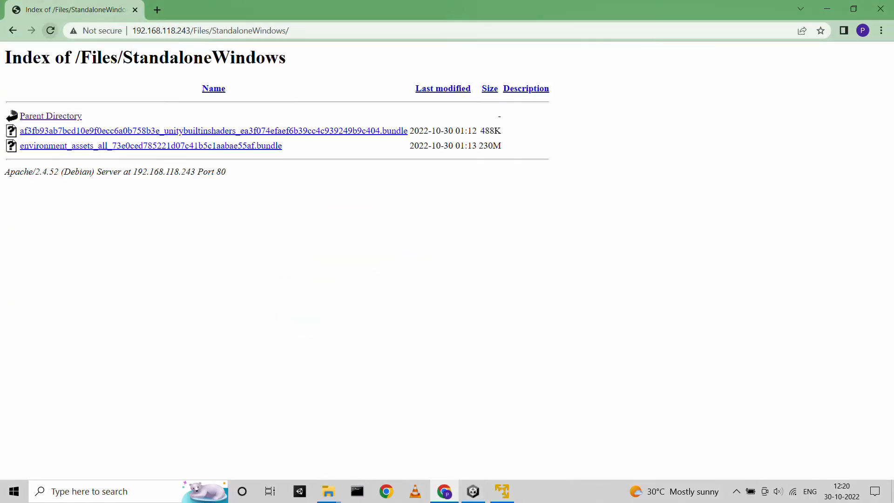
pyautogui.click(826, 9)
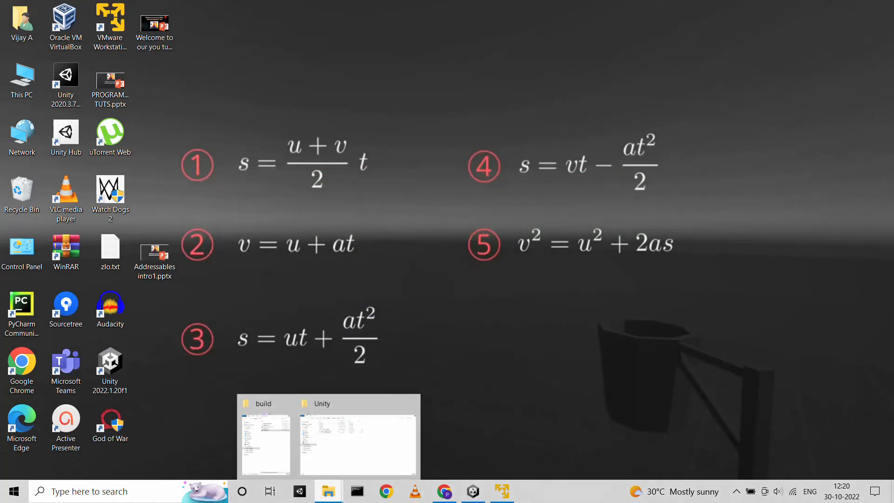
# Step: Restore both Explorer windows and relaunch Unitytuts.exe beside the Unity cache folder
pyautogui.click(265, 439)
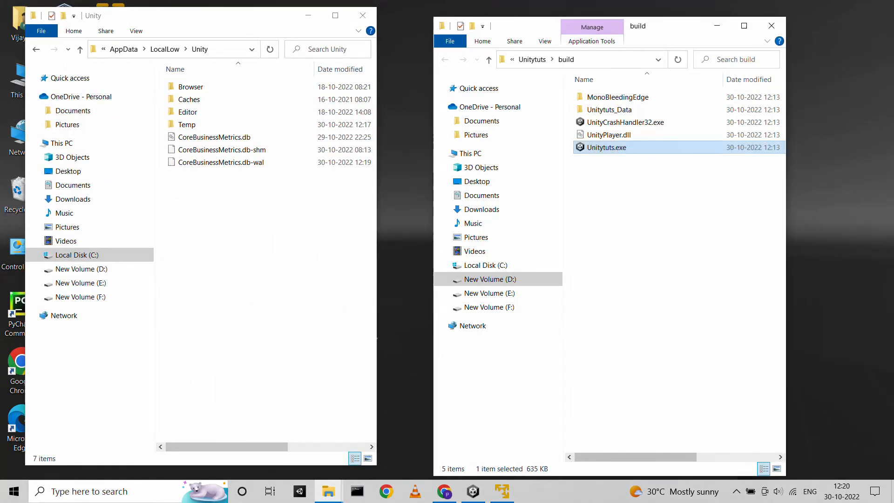
pyautogui.doubleClick(607, 148)
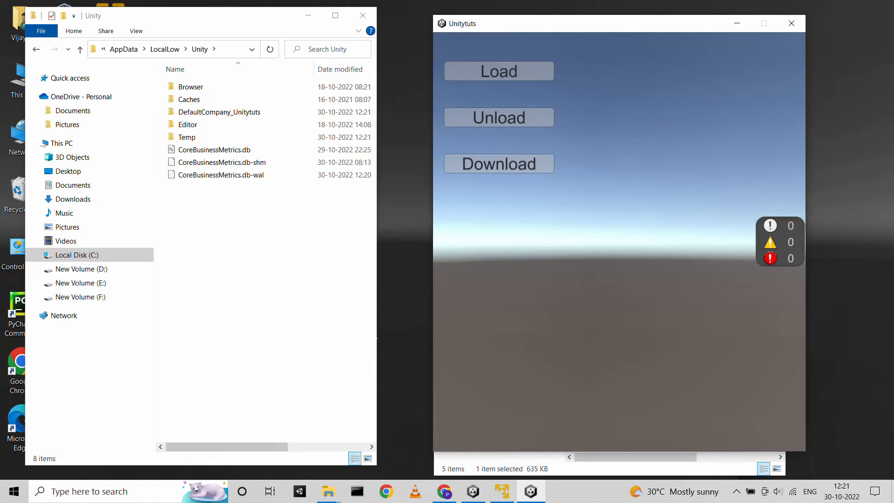
# Step: Download the bundles, confirm DefaultCompany_Unitytuts reappears, and load the rocky environment
pyautogui.click(220, 112)
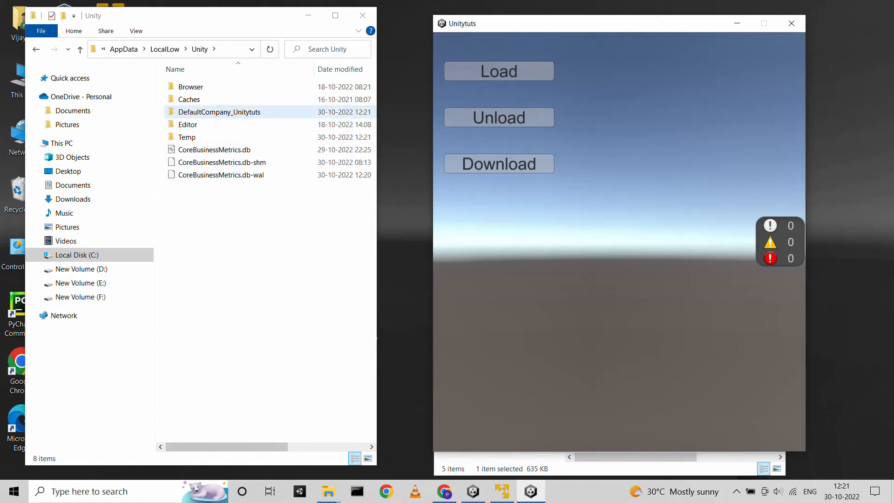
pyautogui.click(220, 112)
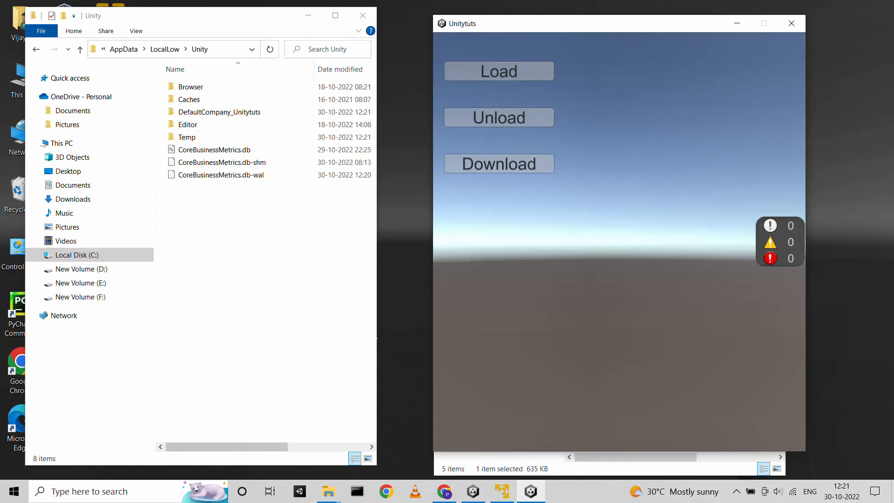
pyautogui.click(219, 111)
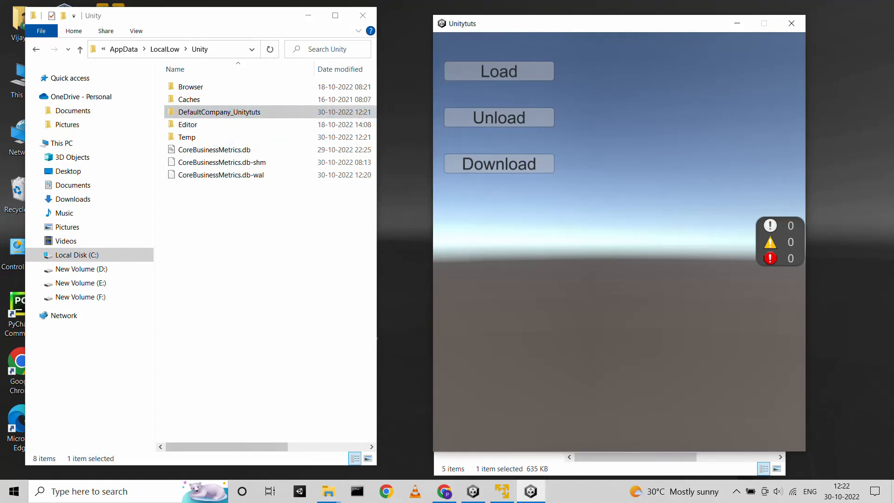
pyautogui.click(498, 71)
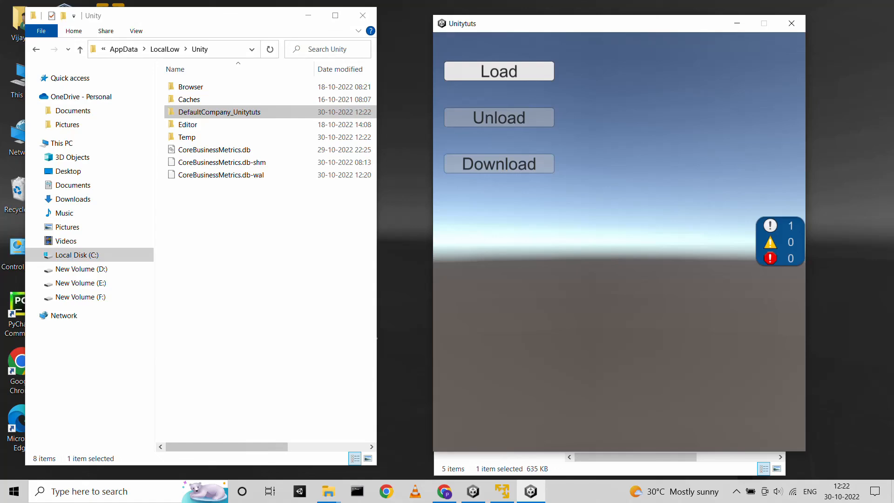
pyautogui.click(497, 71)
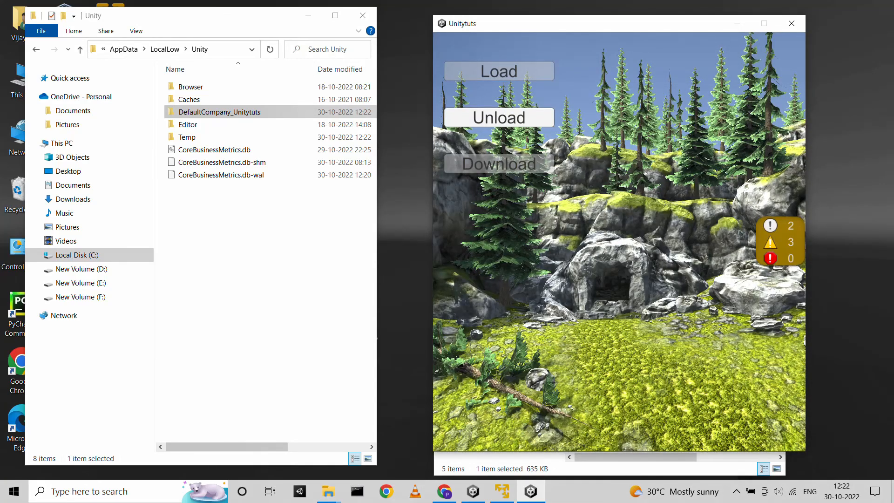